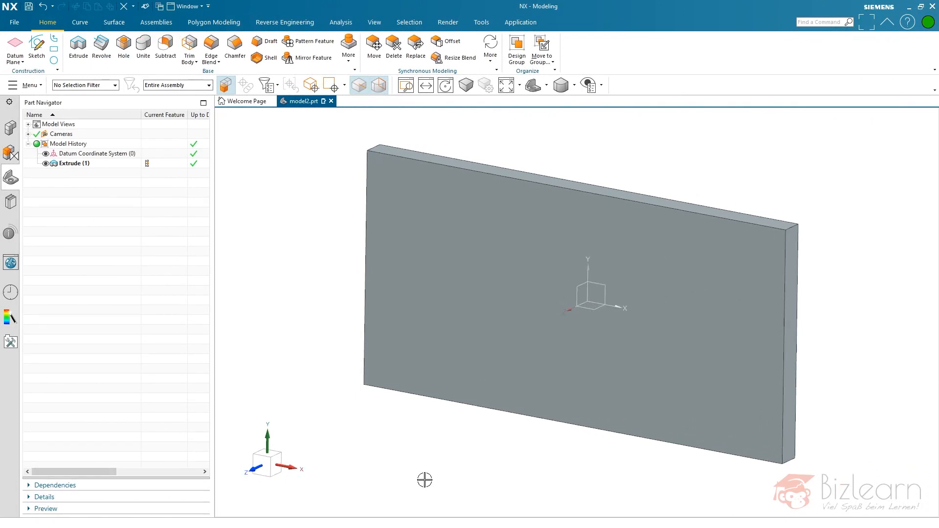
mouse_move(173, 266)
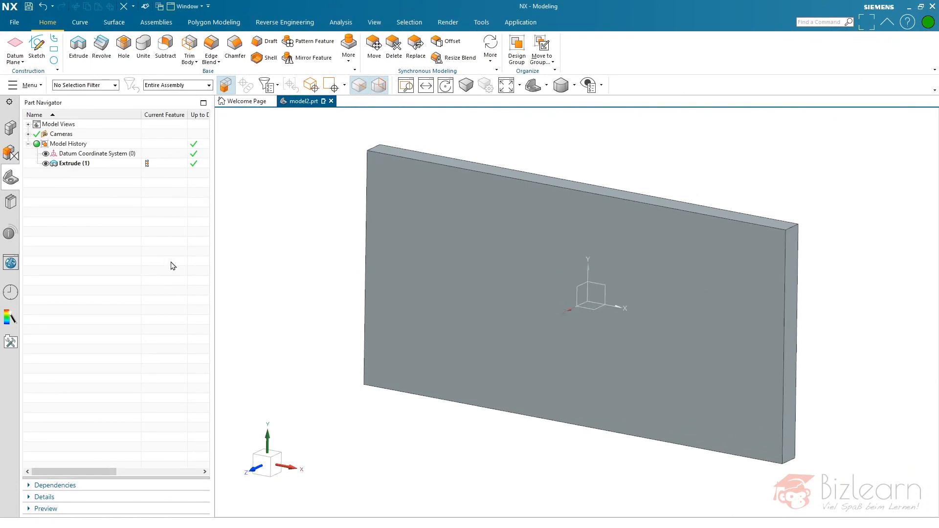
mouse_move(172, 247)
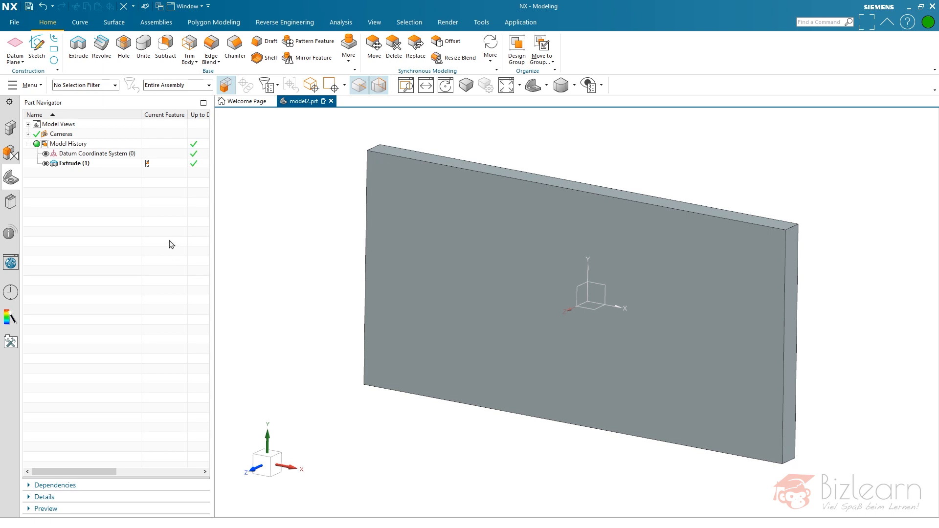
mouse_move(121, 212)
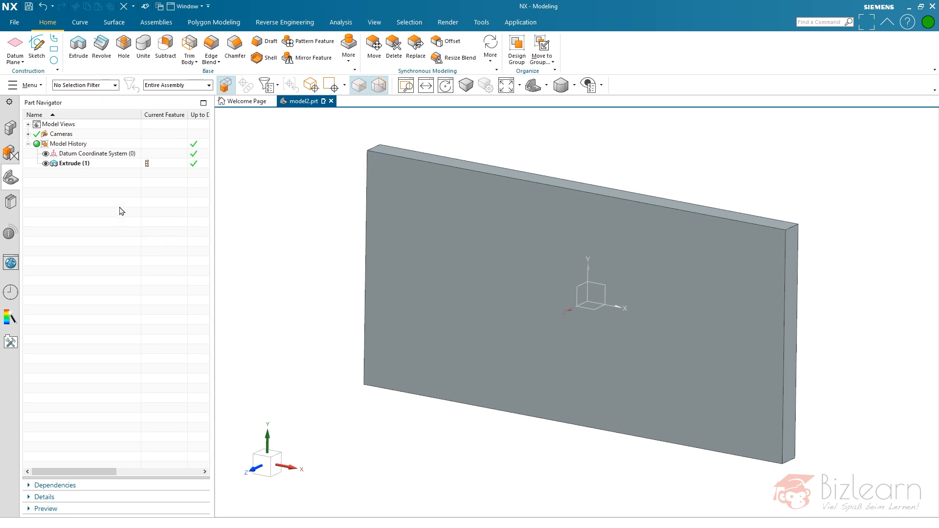
mouse_move(37, 48)
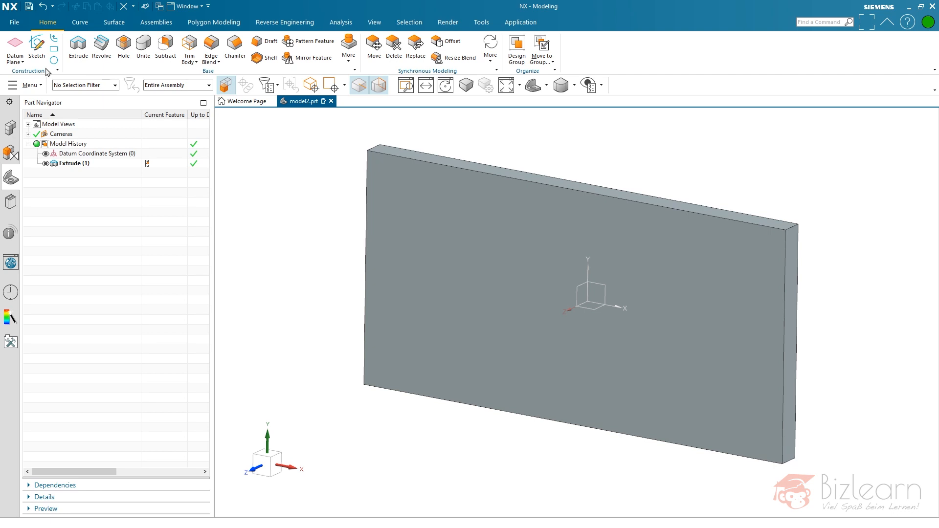
mouse_move(137, 229)
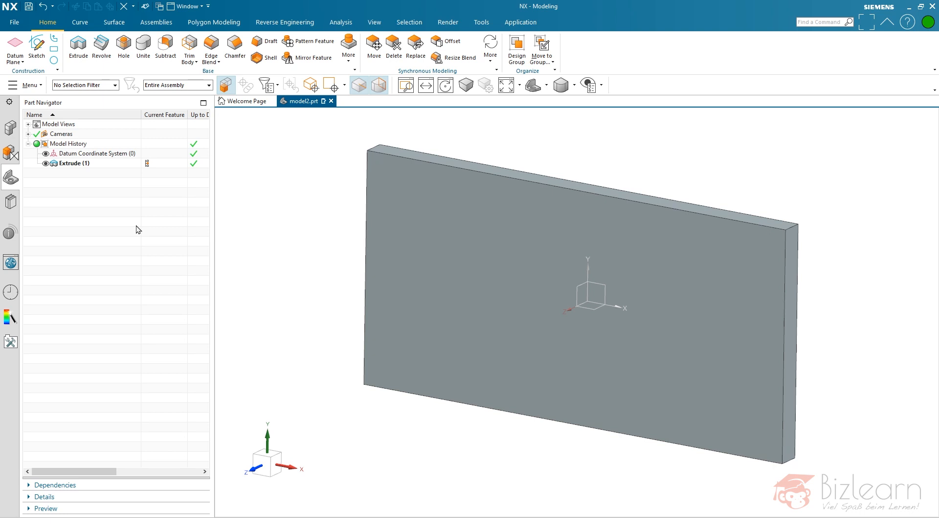
mouse_move(160, 232)
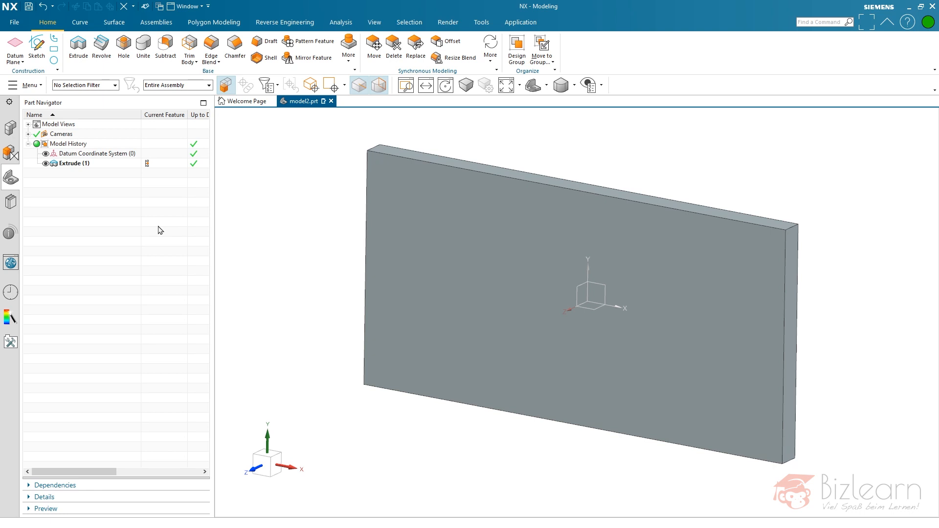
mouse_move(364, 322)
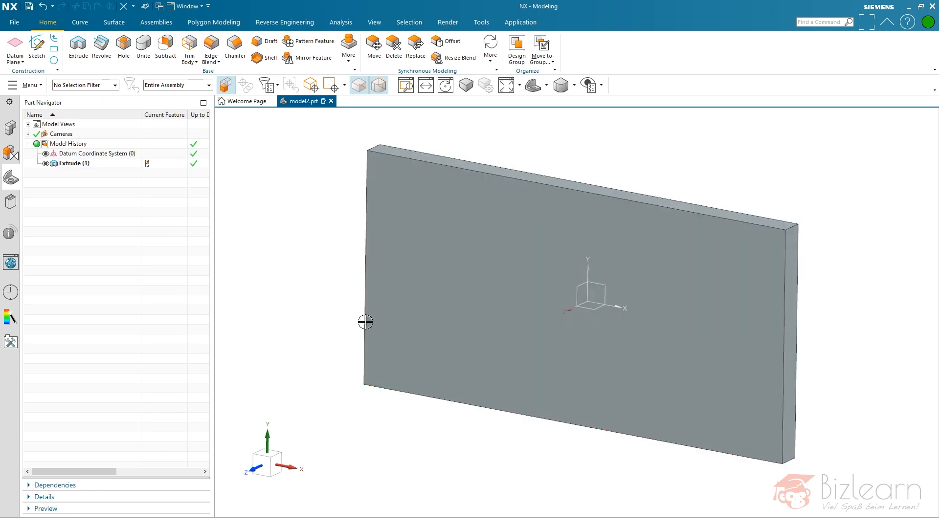
mouse_move(292, 216)
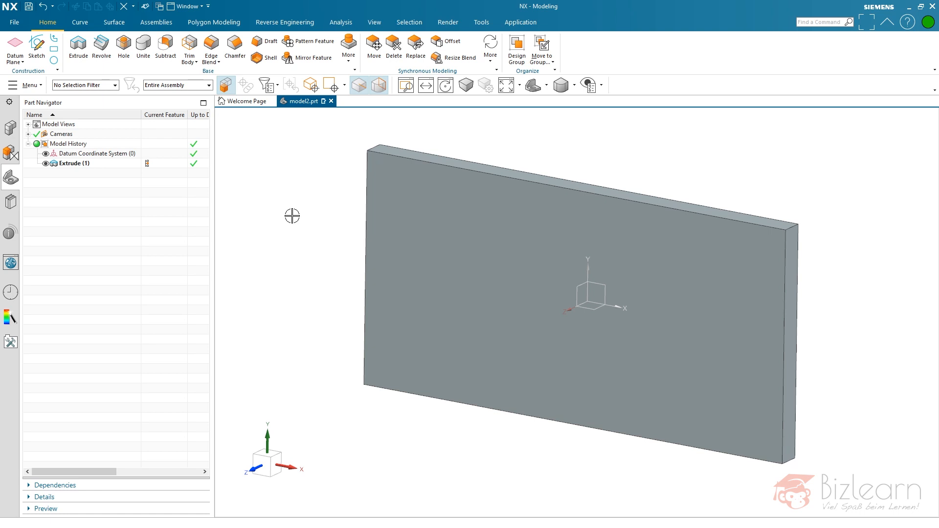
mouse_move(276, 217)
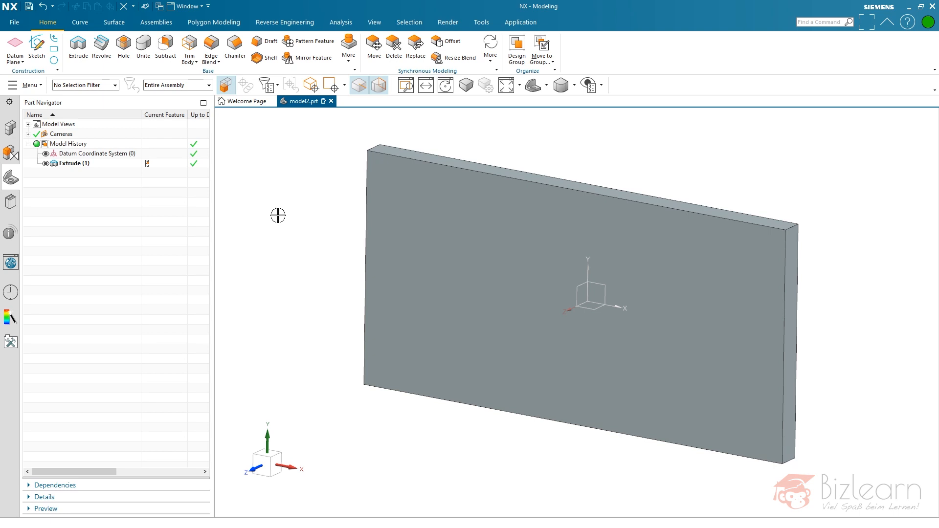
Step: Make the Extrude's base sketch external from the Part Navigator and bring up the curve tools
right_click(73, 164)
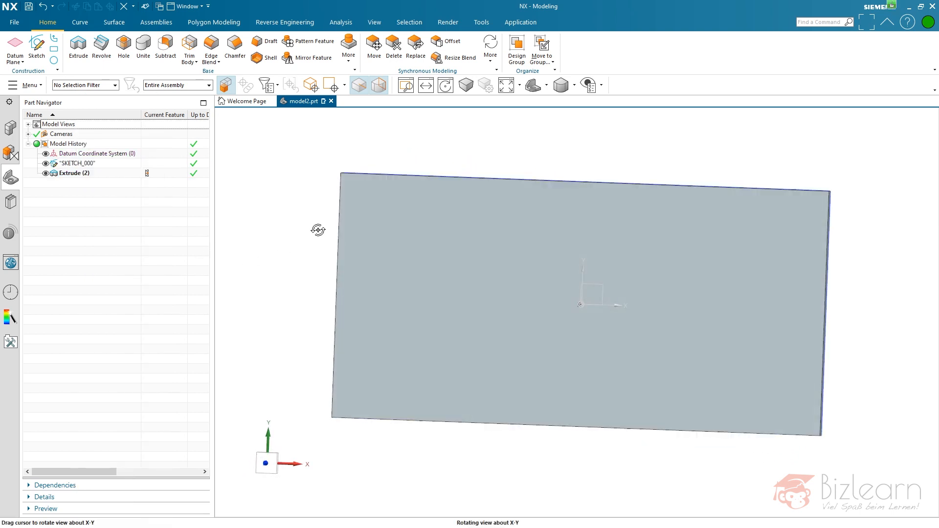
click(77, 163)
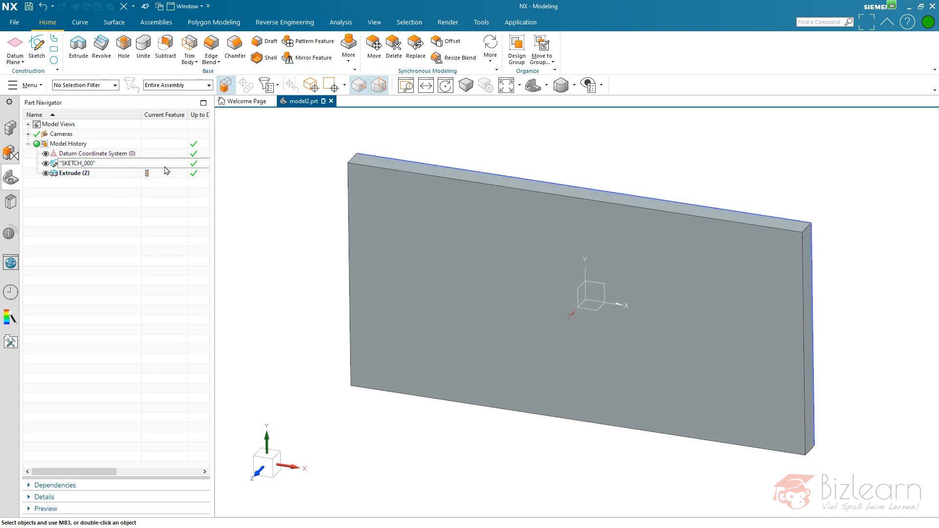
click(79, 23)
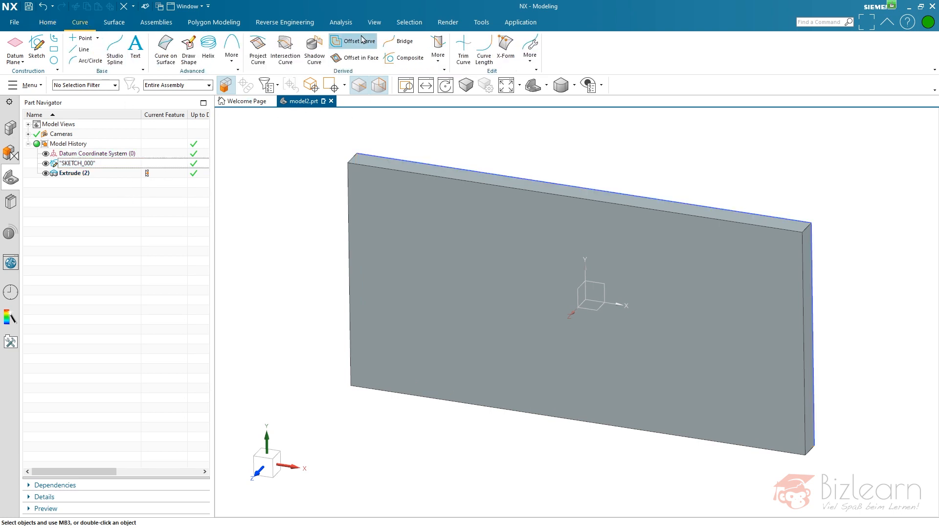
Step: Create an inward Offset Curve from the four plate edges, then begin a Point Set
click(357, 41)
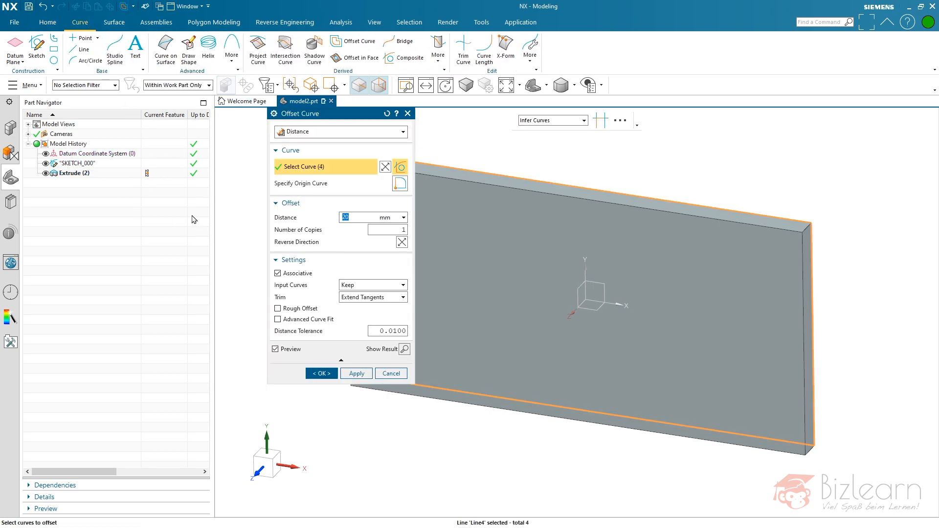
mouse_move(516, 169)
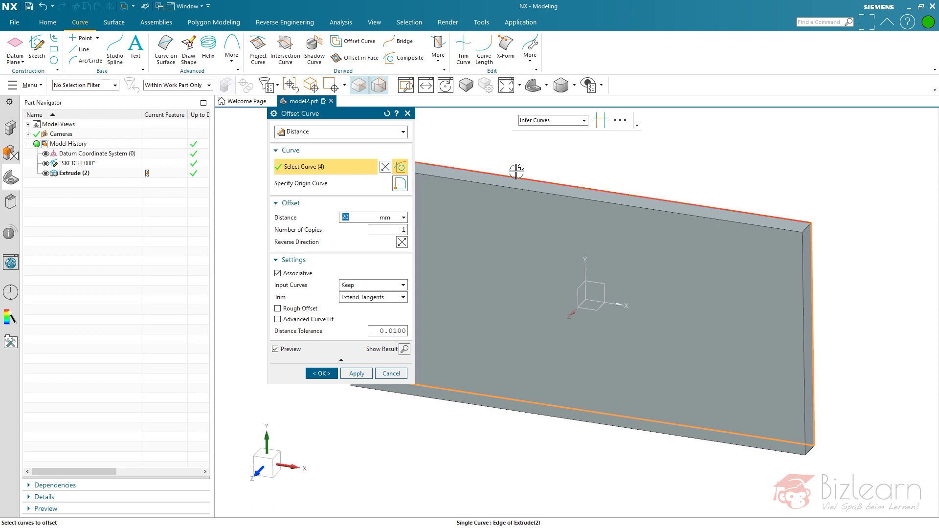
right_click(515, 174)
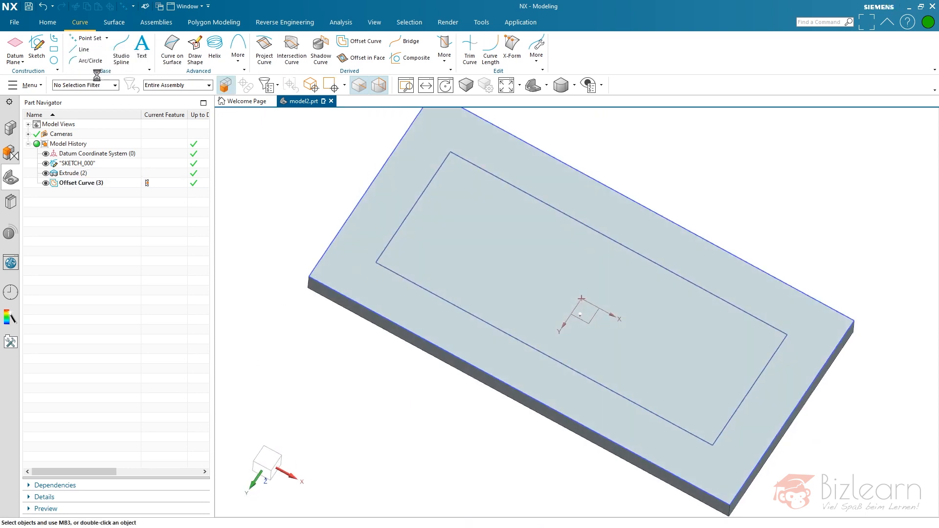
click(89, 38)
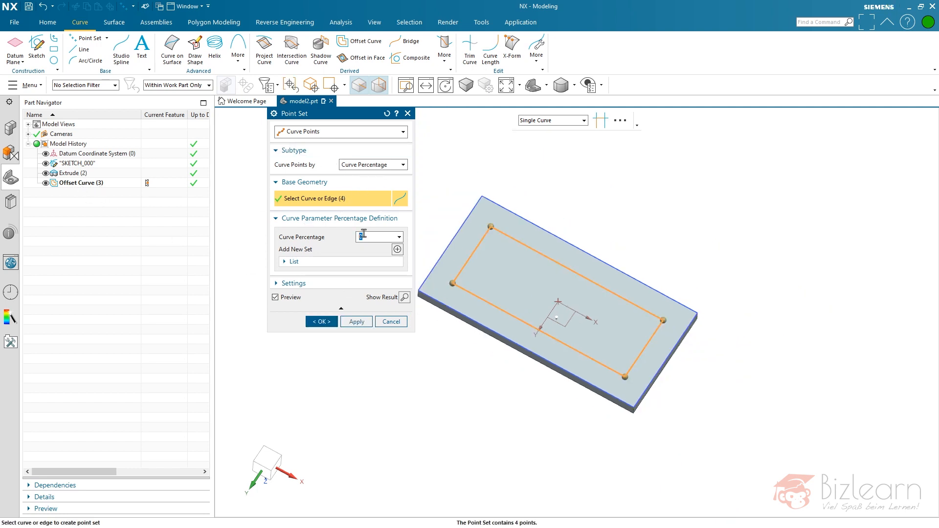
Step: Confirm the Point Set of four curve points at the offset rectangle's corners
click(321, 322)
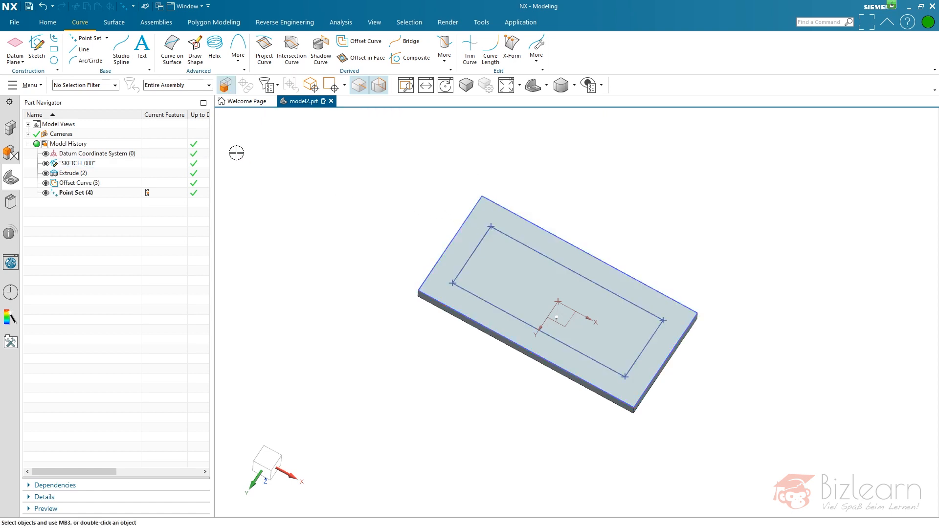
mouse_move(321, 234)
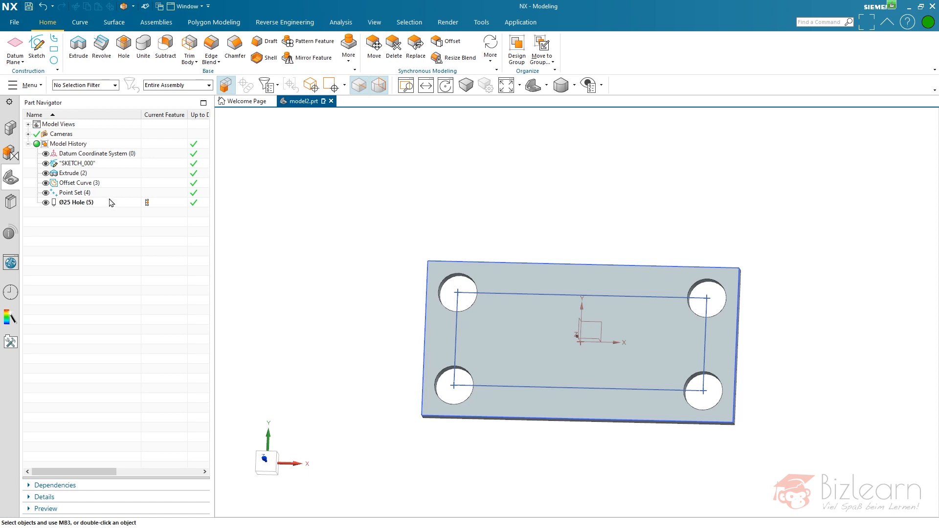
Step: Edit SKETCH_000 with two lines forming a peak, finish the sketch and skip reviewing dependent sections
double_click(76, 163)
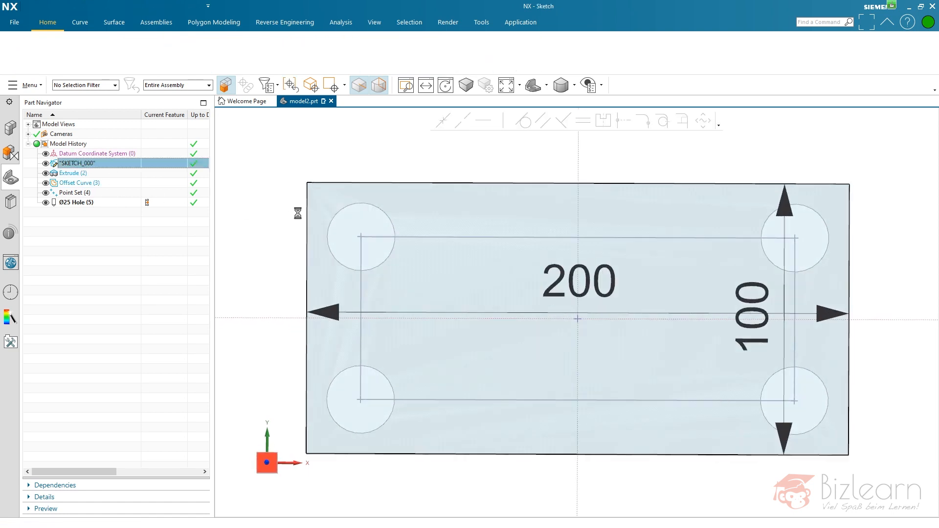
double_click(79, 163)
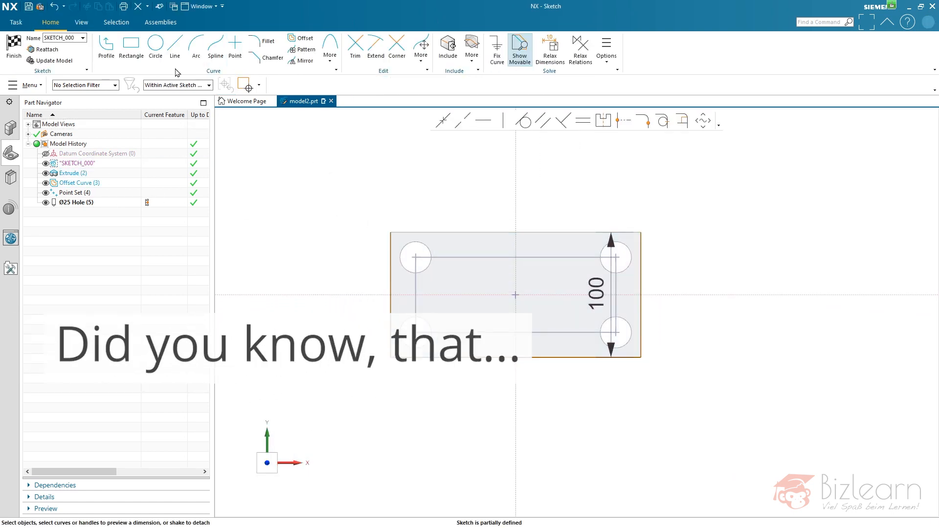
click(174, 46)
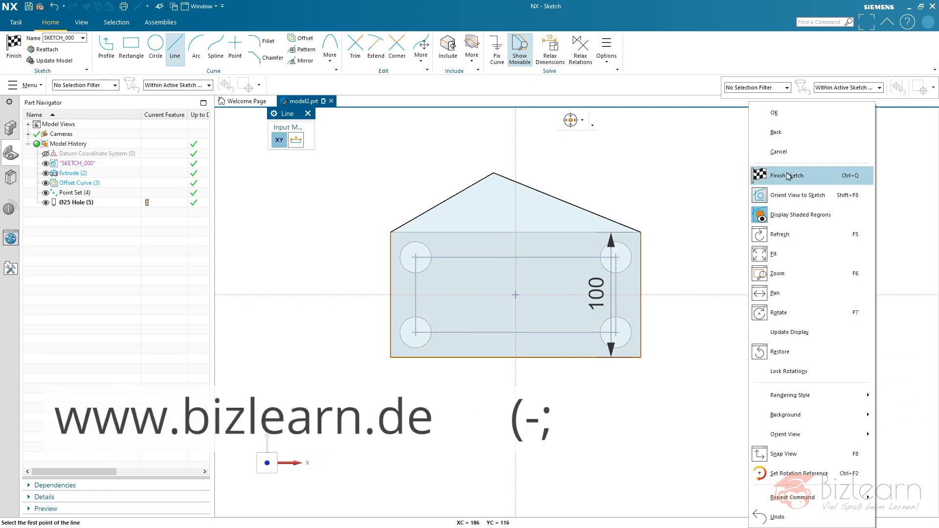
click(786, 175)
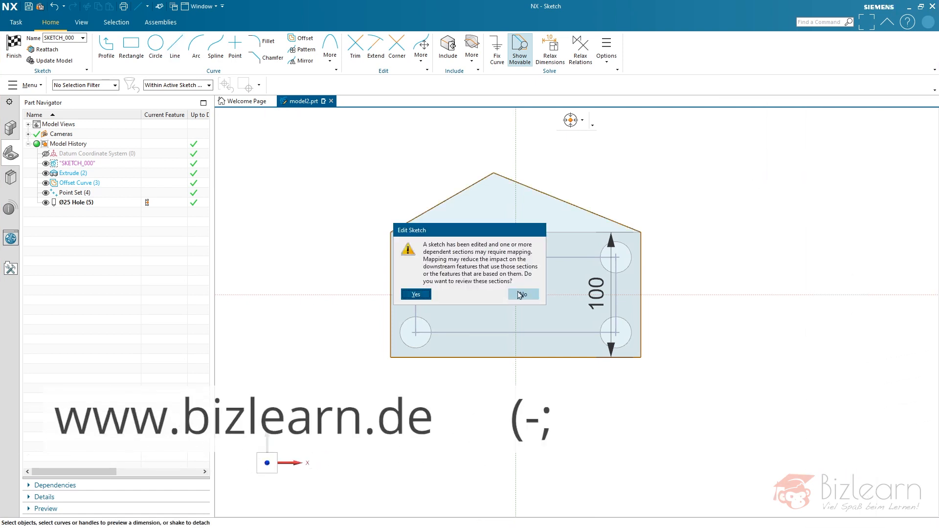
click(521, 295)
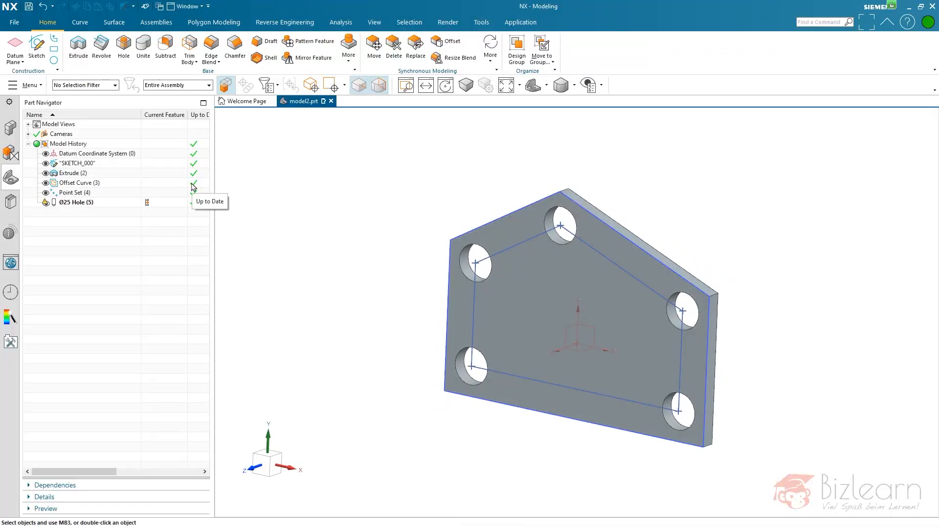
click(78, 183)
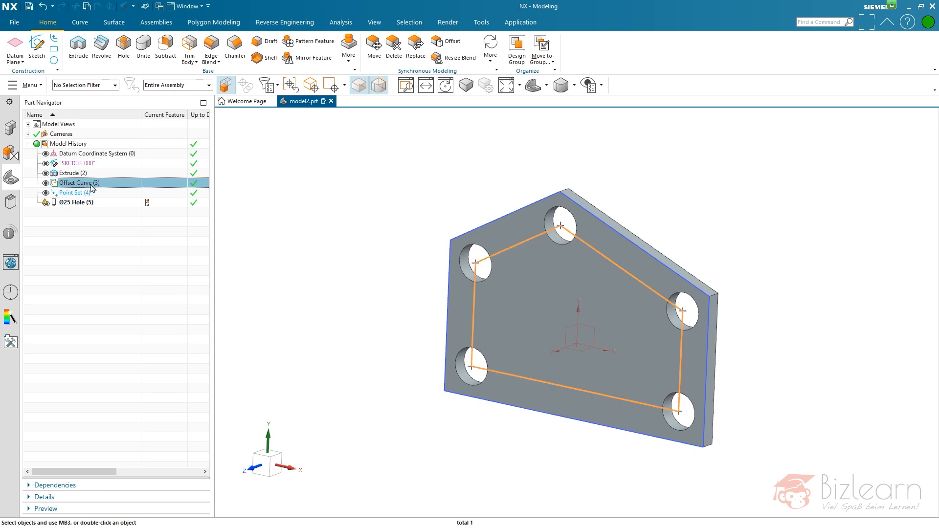
click(76, 201)
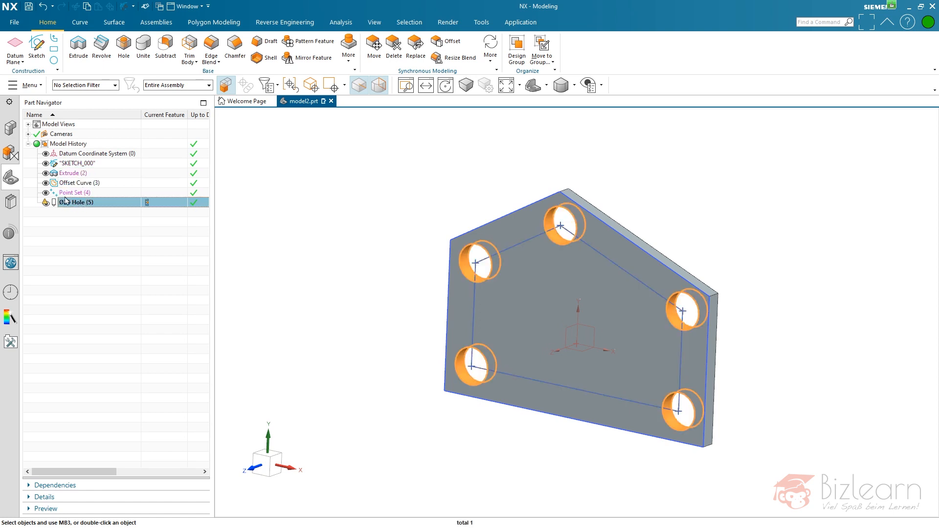
mouse_move(334, 191)
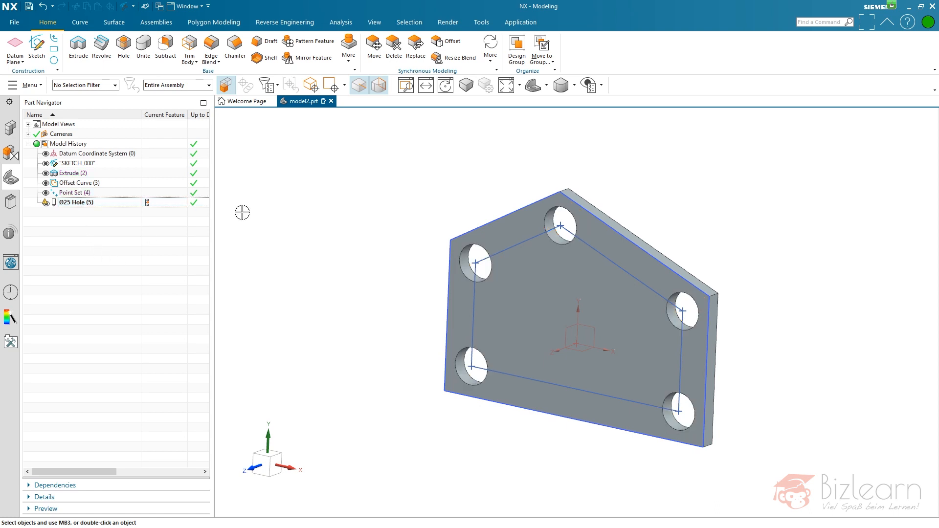
mouse_move(304, 217)
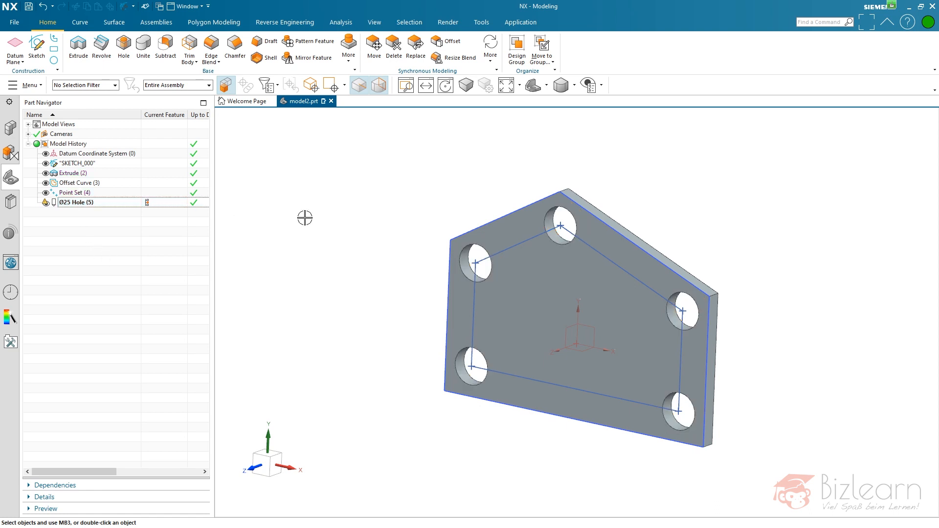
mouse_move(325, 225)
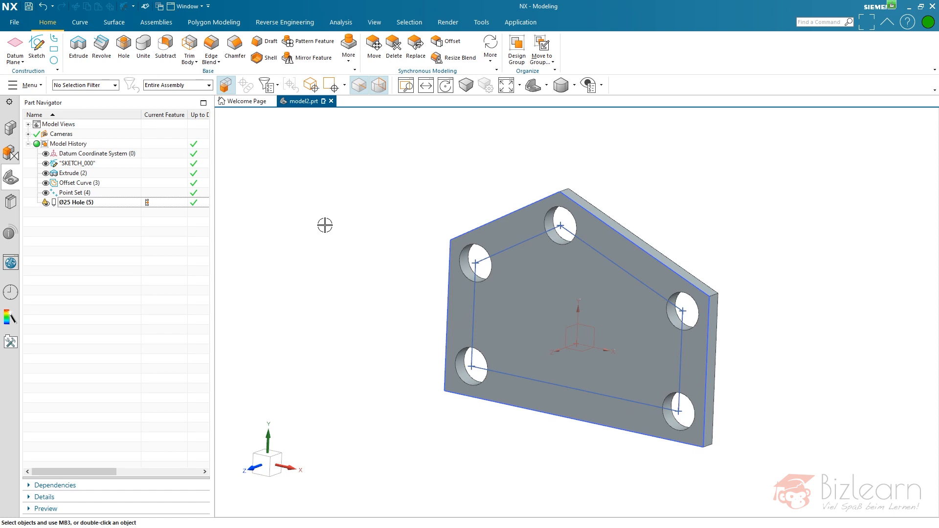
mouse_move(332, 231)
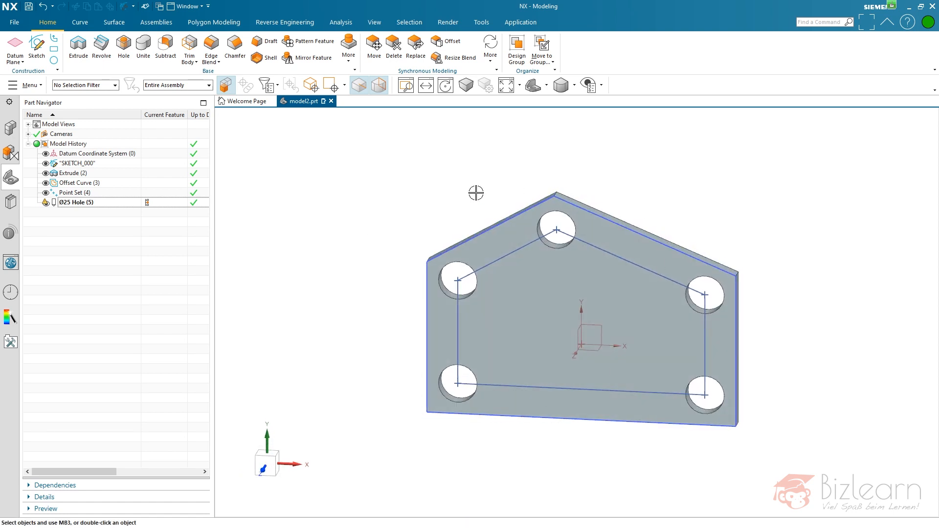
mouse_move(421, 228)
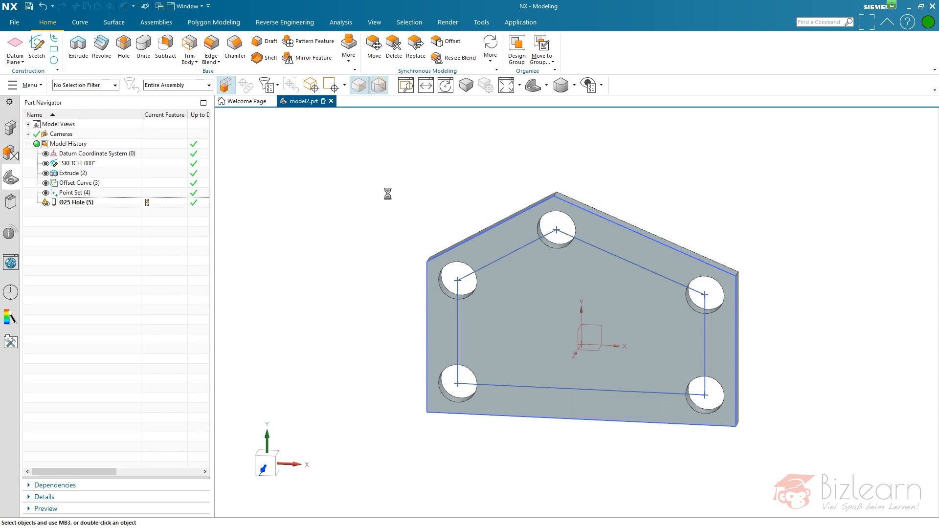
Step: Return to the part holding only the Datum Coordinate System and the rectangular plate Extrude
click(71, 173)
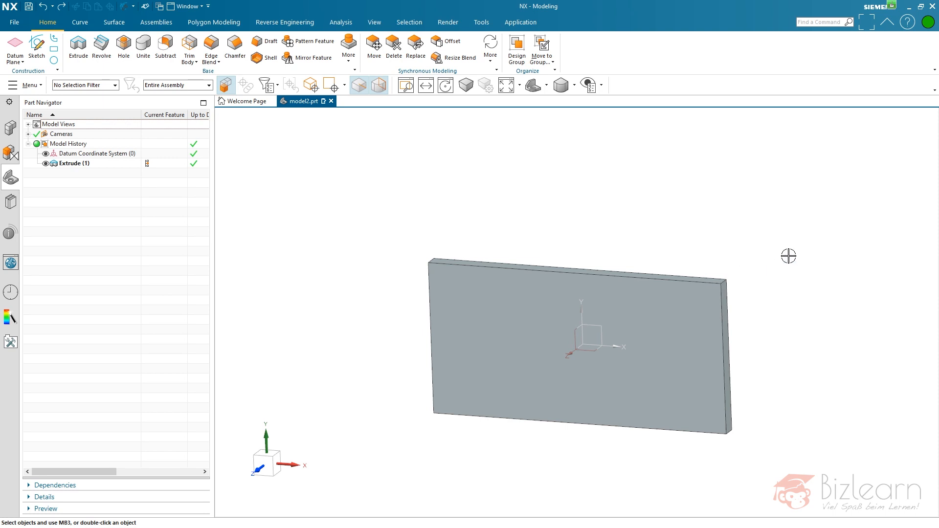
mouse_move(702, 230)
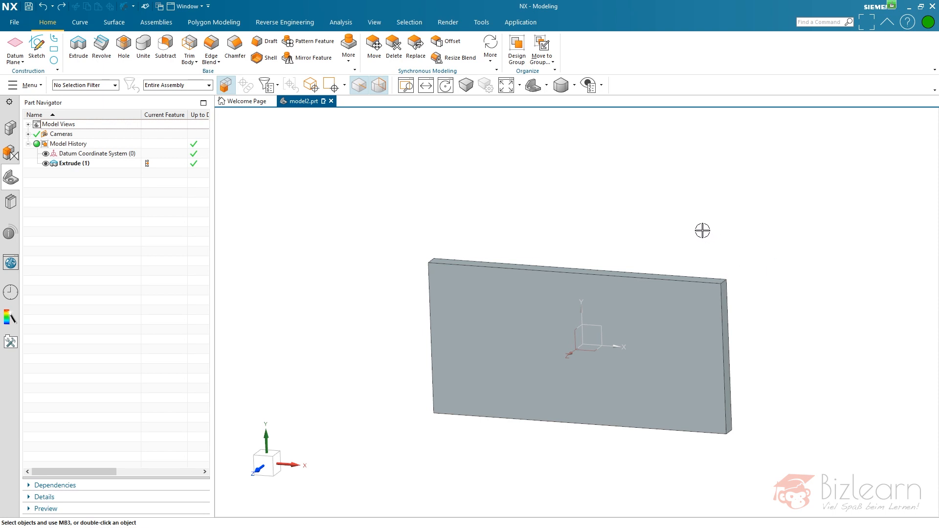
mouse_move(695, 233)
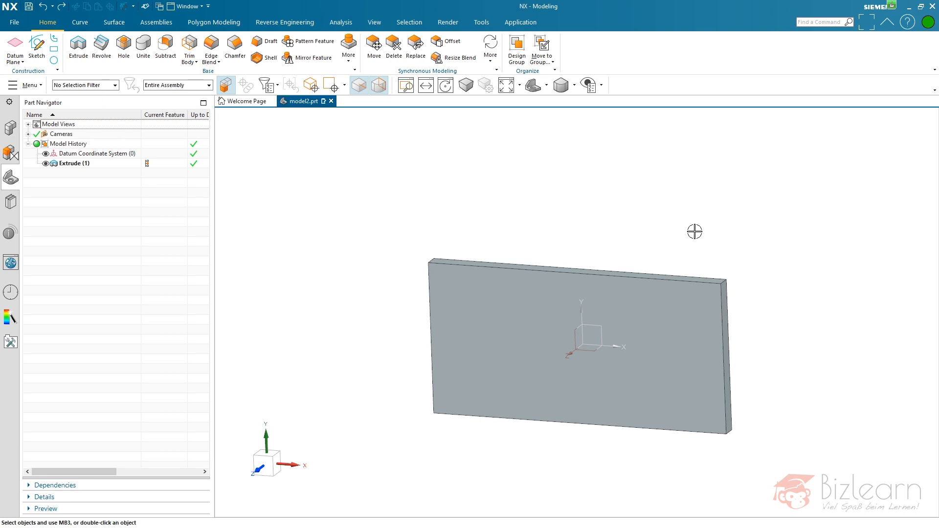
mouse_move(689, 230)
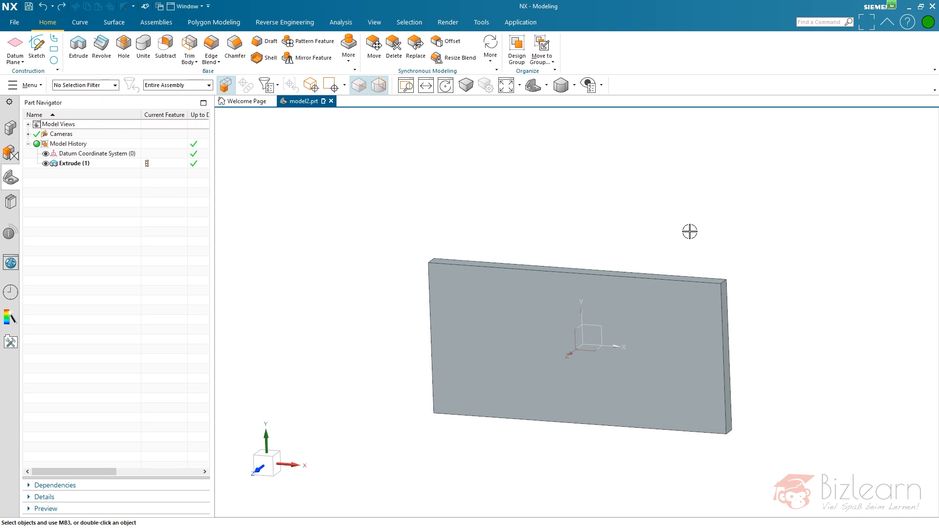
mouse_move(526, 201)
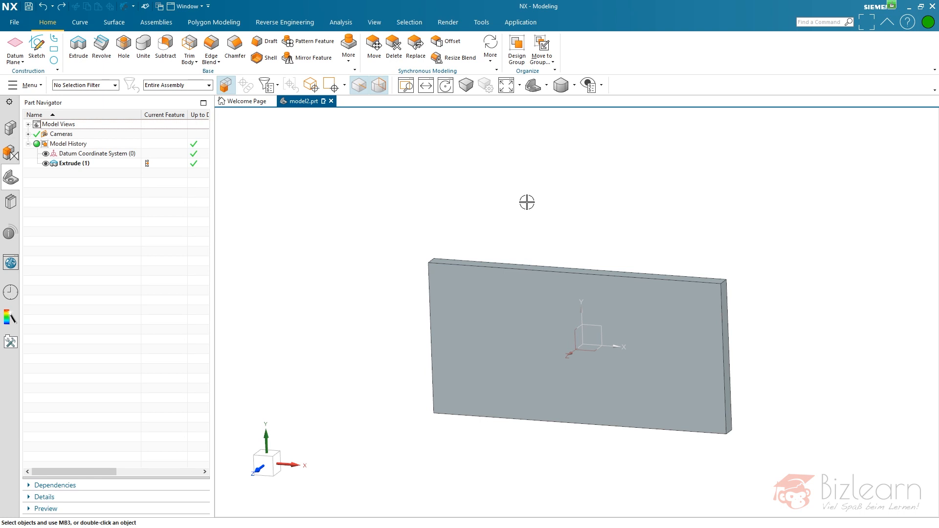
Step: Start a new sketch on the rectangular plate from the Home tab
click(36, 47)
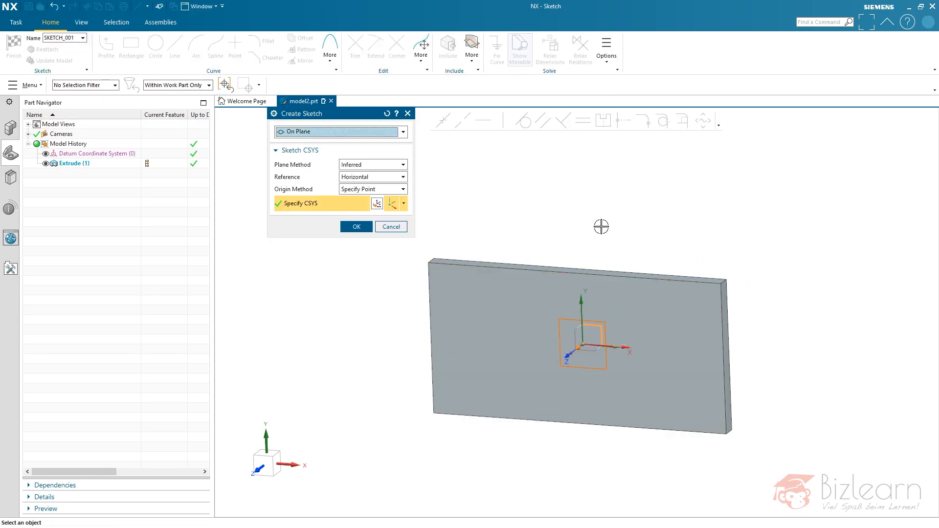
Step: Accept the sketch placement and draw a circle near the plate's upper-right corner
click(356, 226)
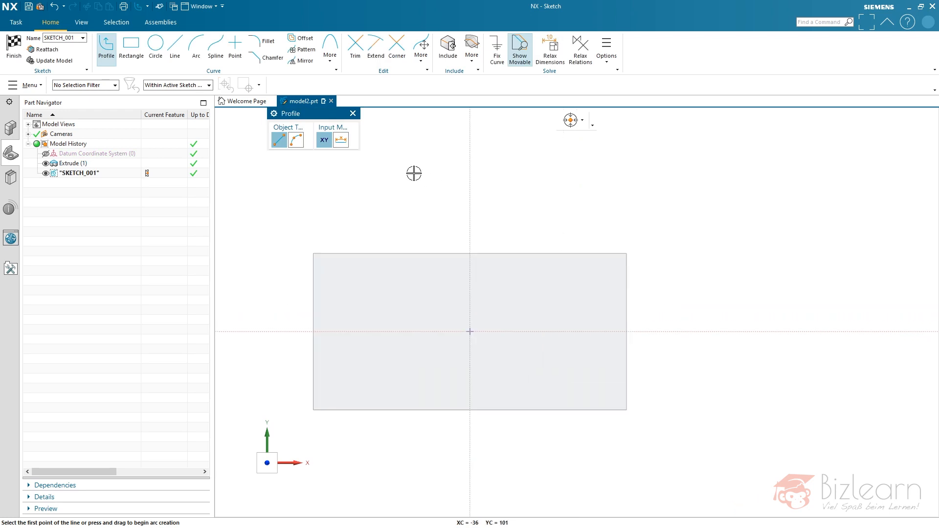
click(156, 45)
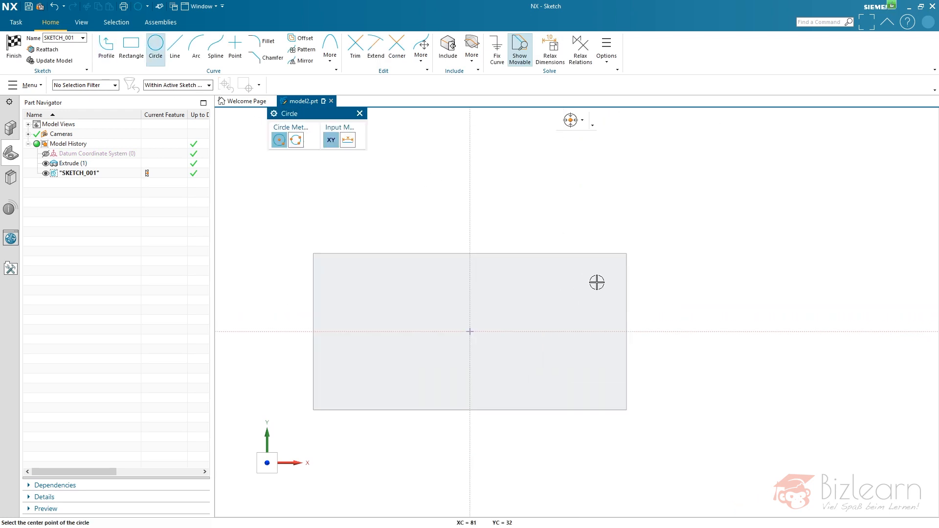
click(596, 282)
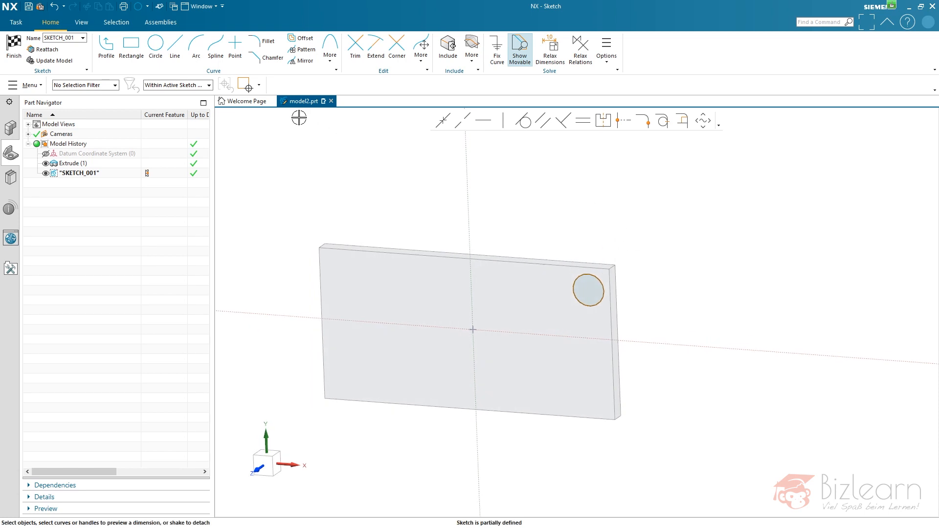
mouse_move(346, 166)
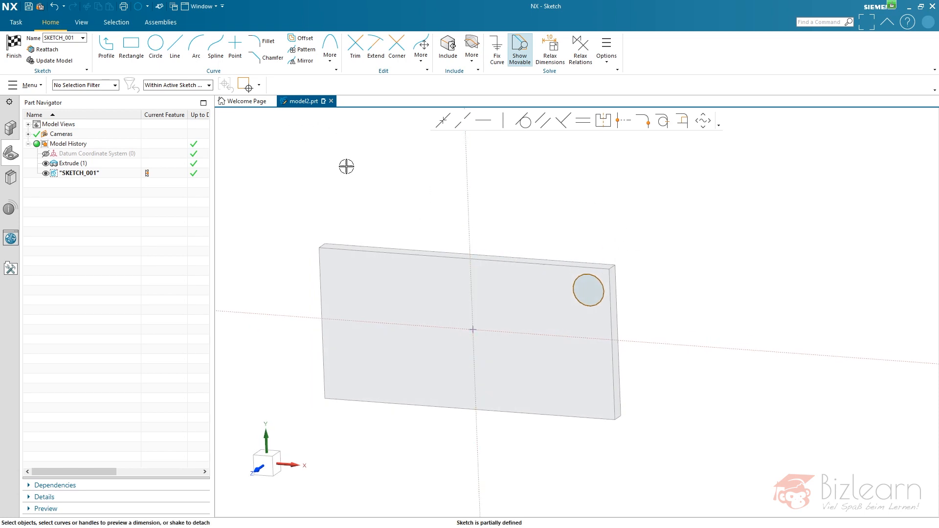
mouse_move(177, 84)
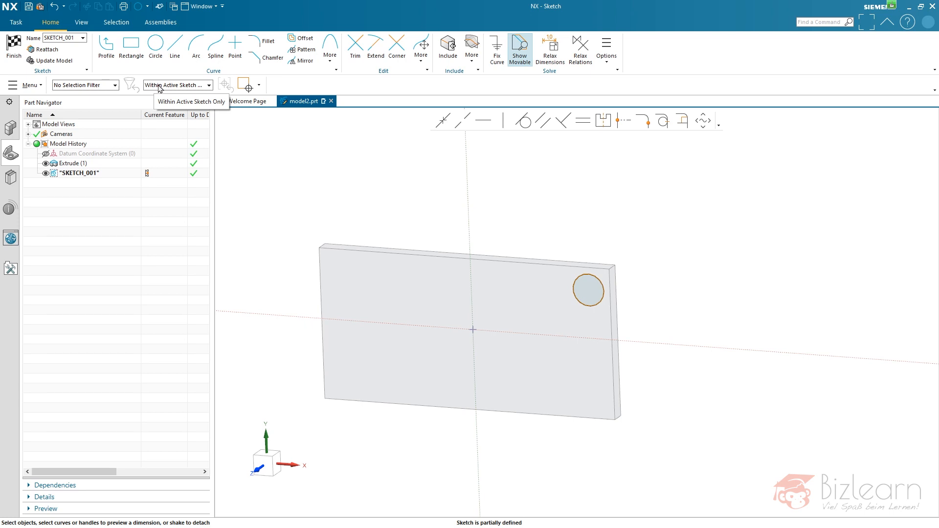
mouse_move(159, 90)
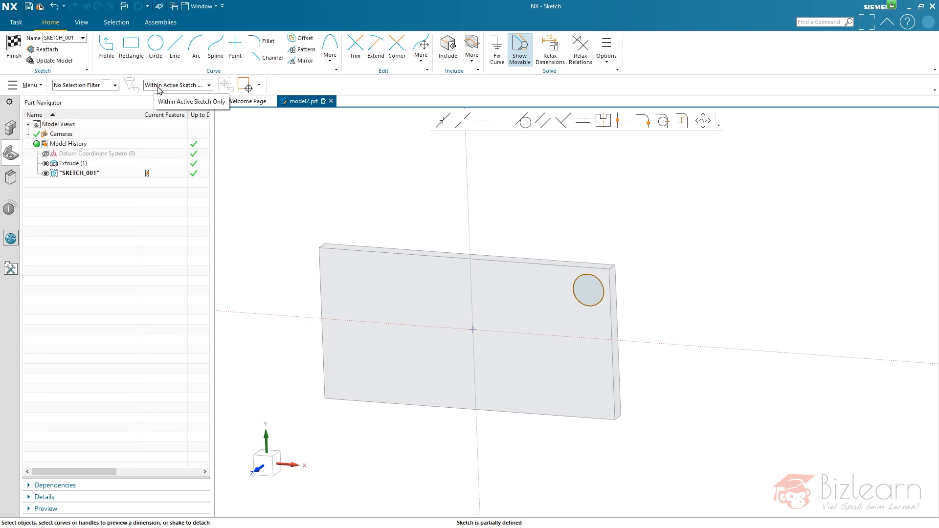
mouse_move(553, 255)
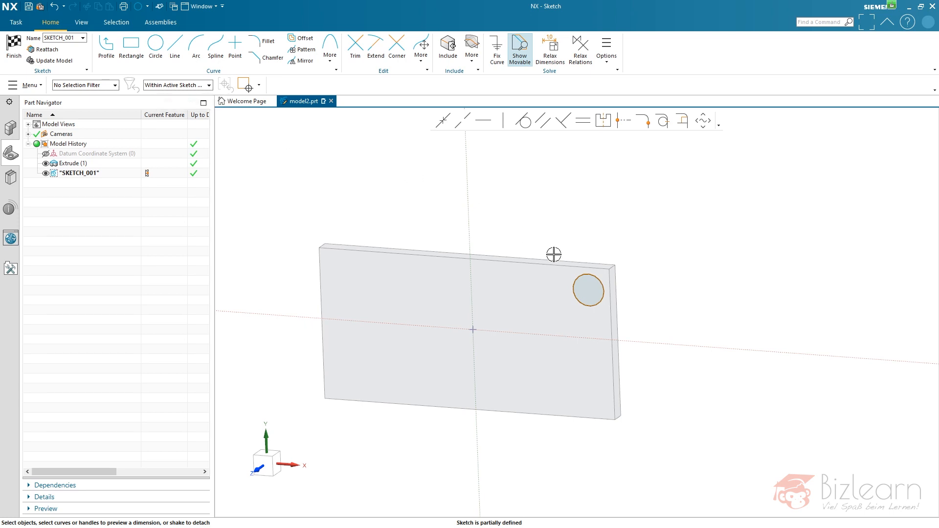
mouse_move(605, 245)
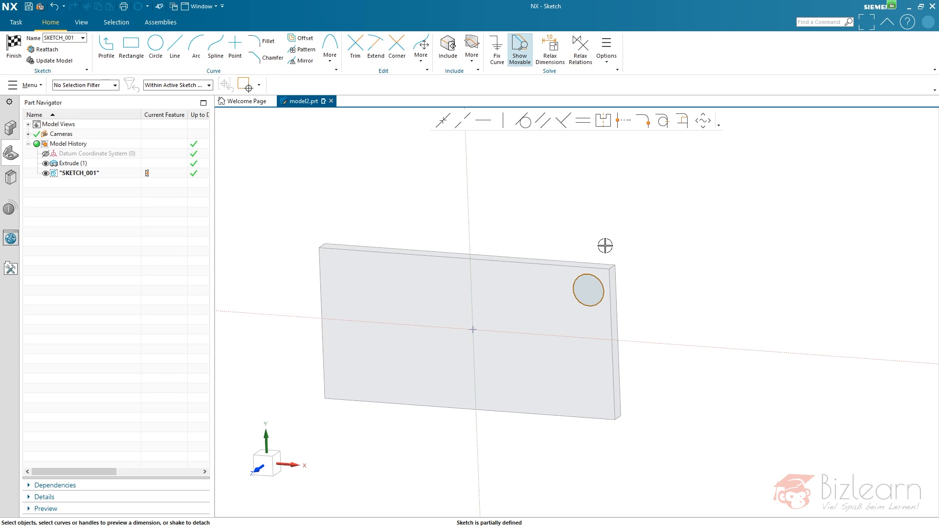
mouse_move(467, 90)
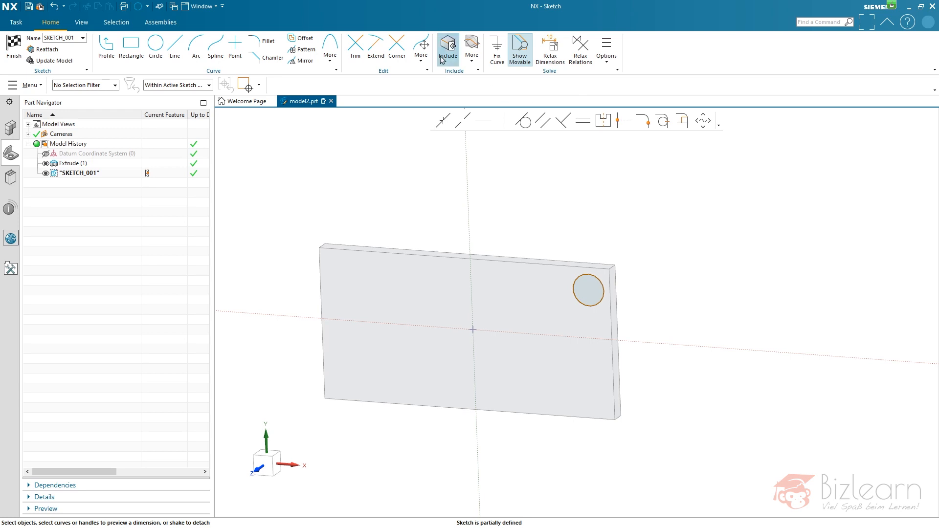
mouse_move(448, 48)
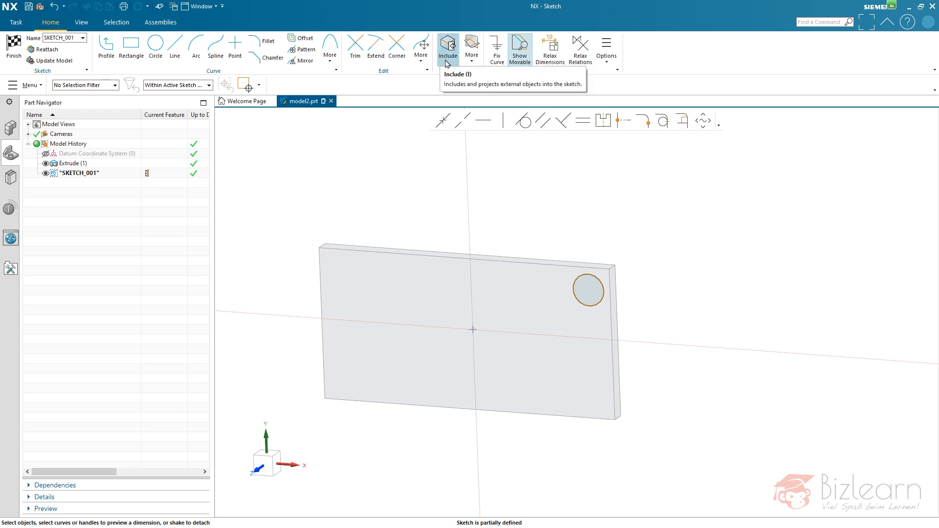
Step: Include the plate's top and right edges into SKETCH_001 as reference curves
click(447, 45)
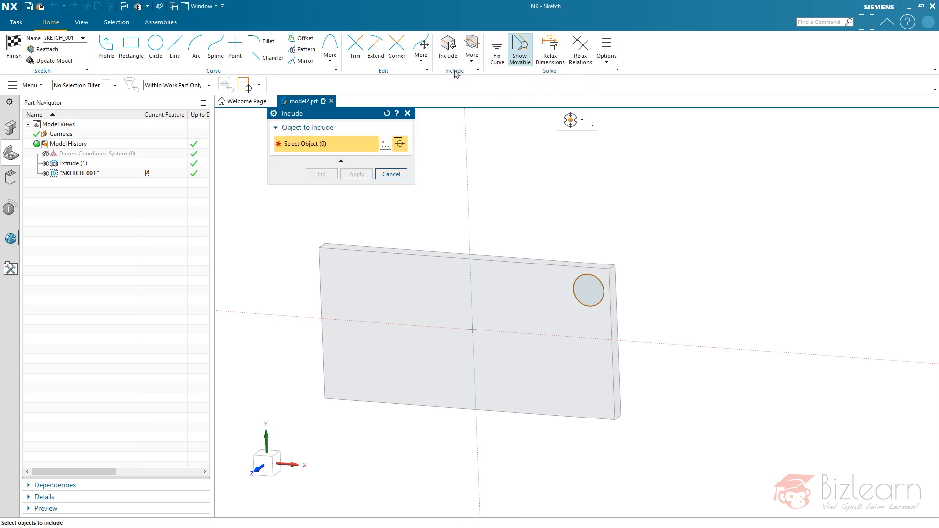
mouse_move(548, 222)
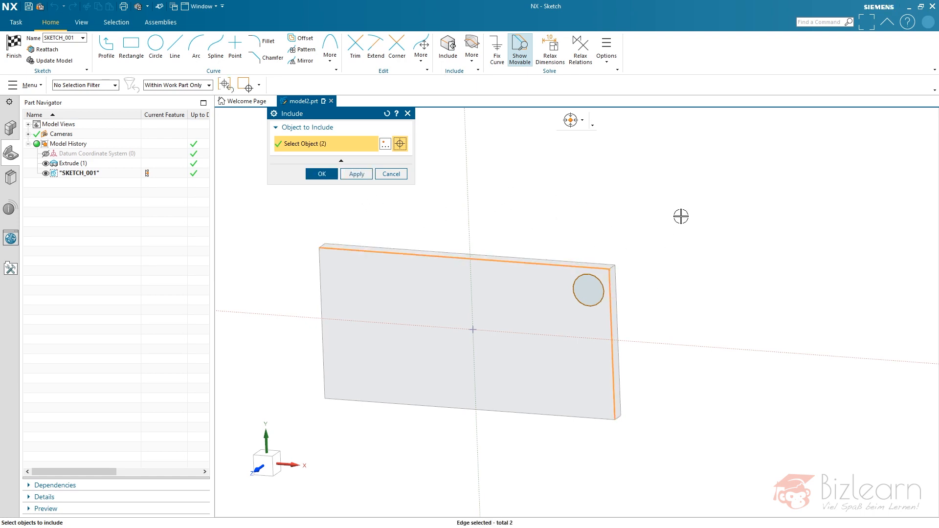
click(321, 174)
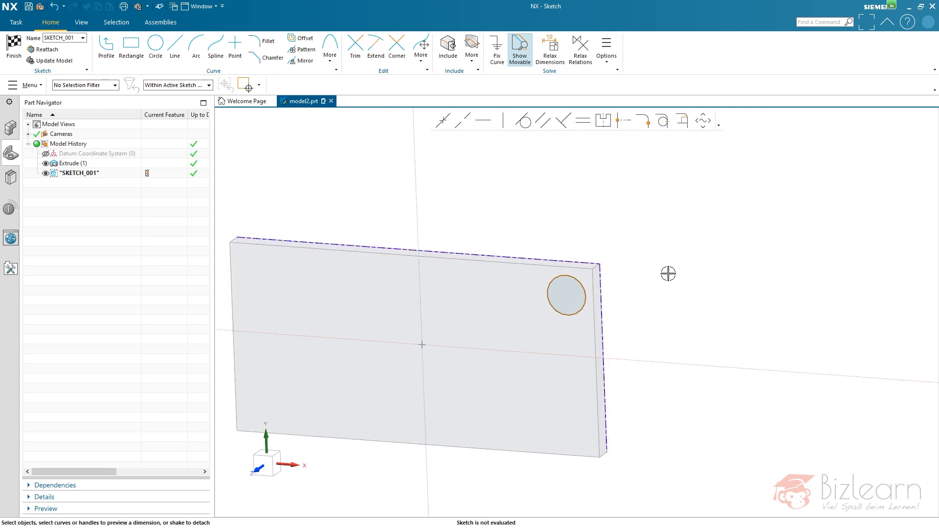
mouse_move(582, 242)
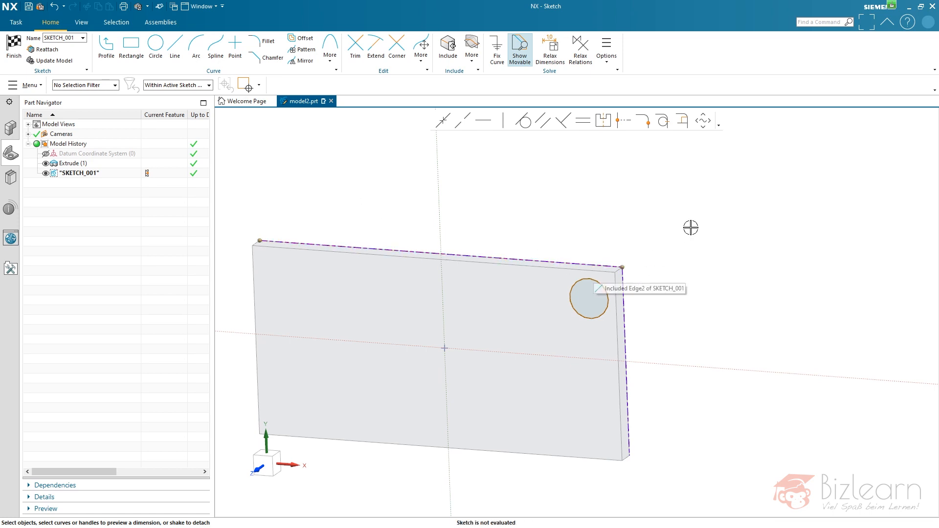
mouse_move(594, 237)
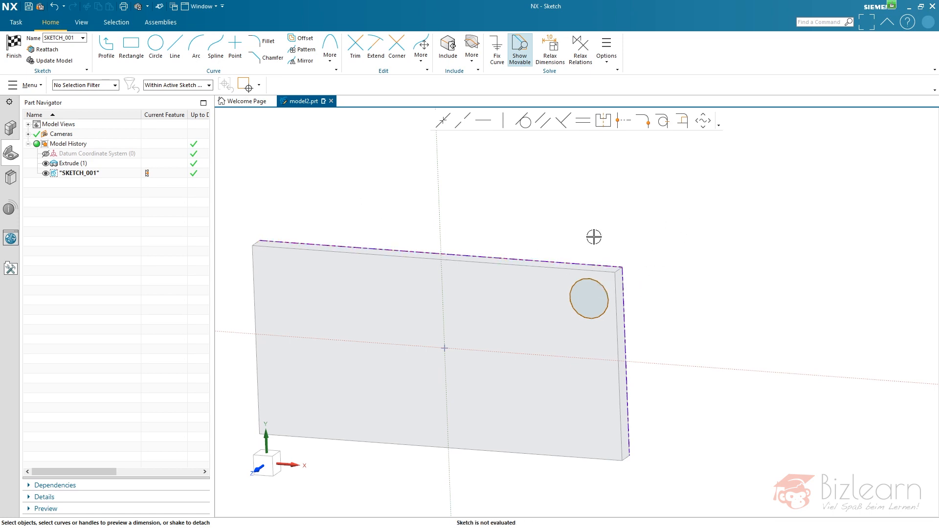
mouse_move(574, 259)
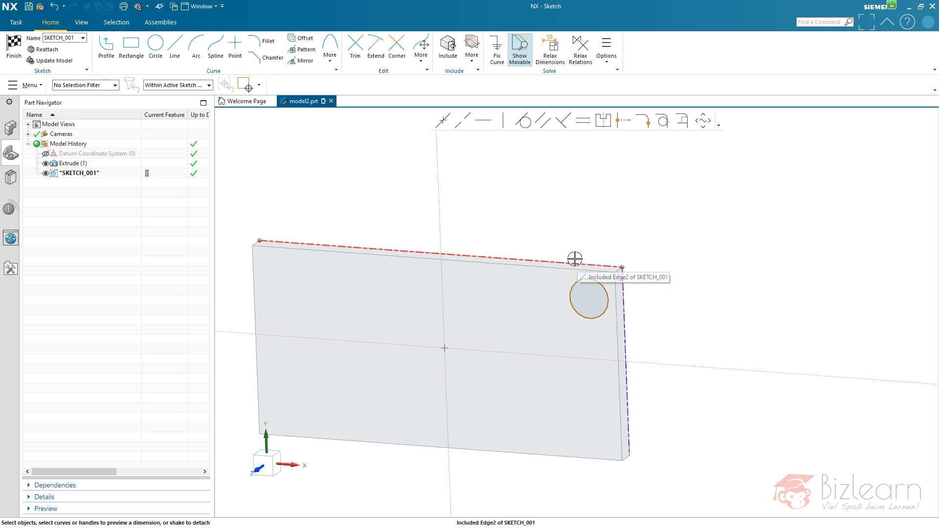
Step: Include the plate's left edge and move the circle into the top-left corner against the top and left edges
click(575, 258)
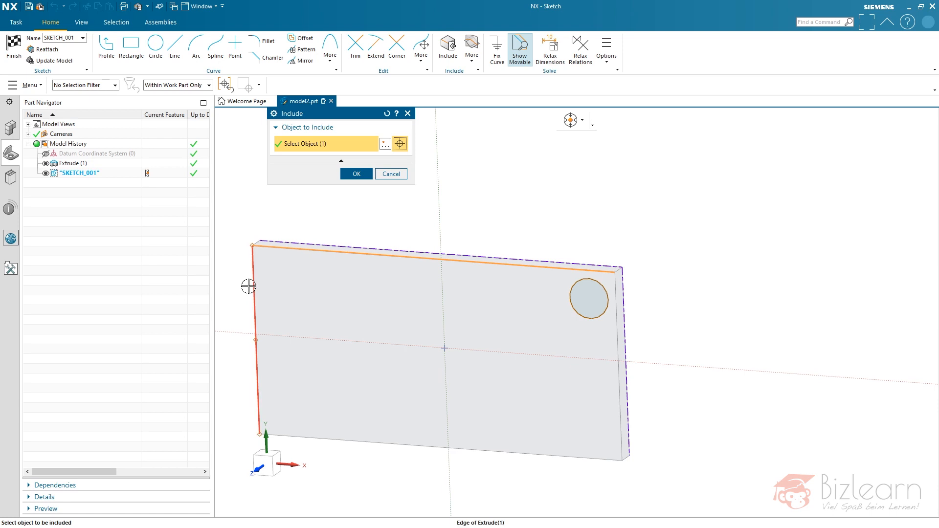
mouse_move(690, 220)
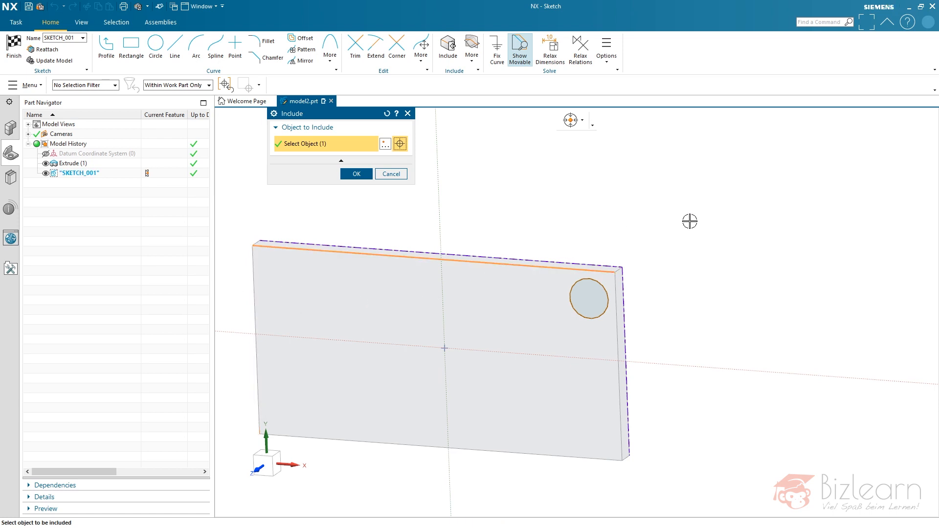
click(356, 174)
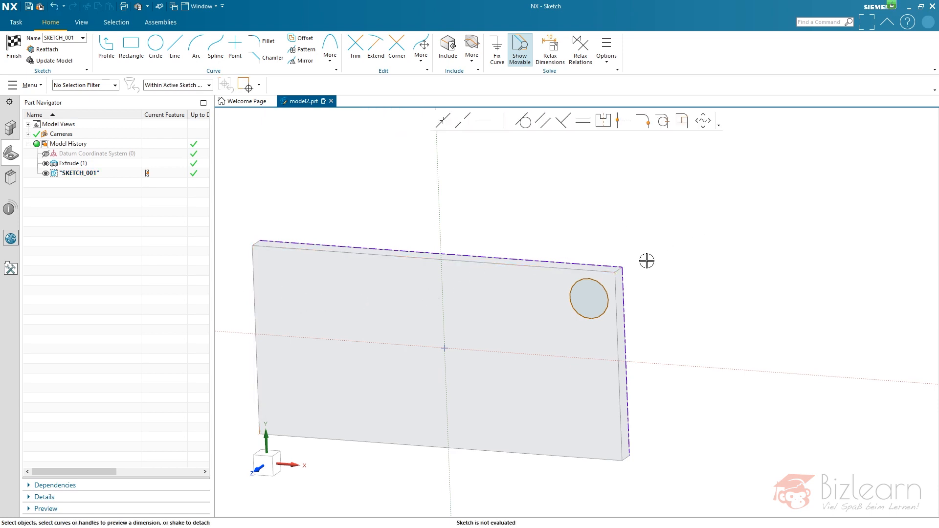
click(588, 299)
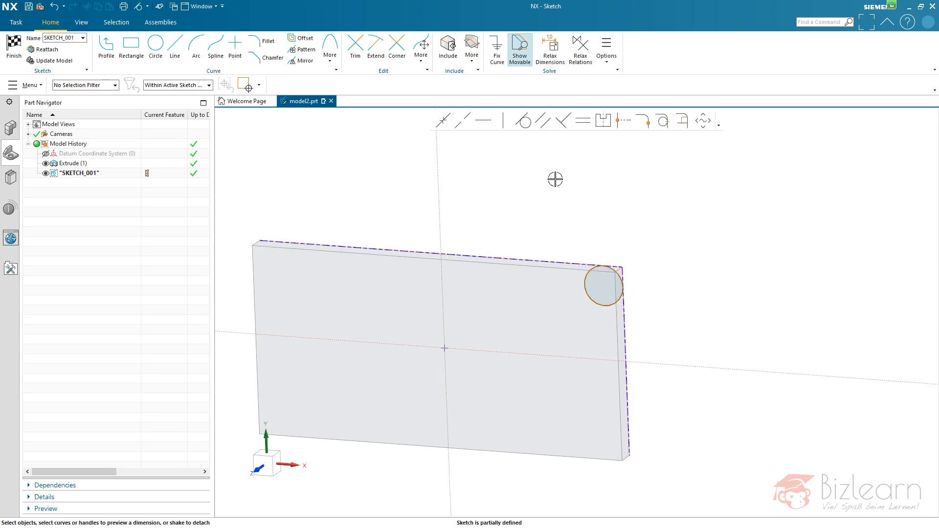
click(448, 45)
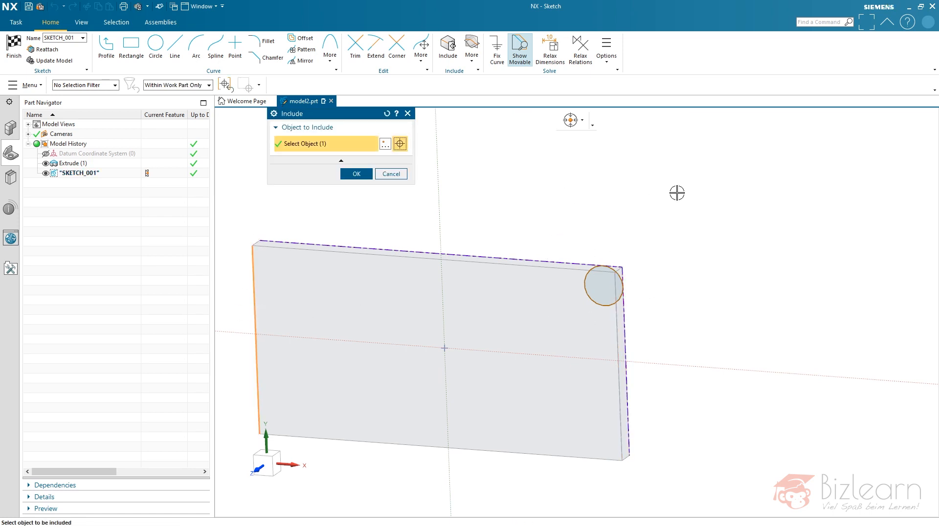
click(355, 174)
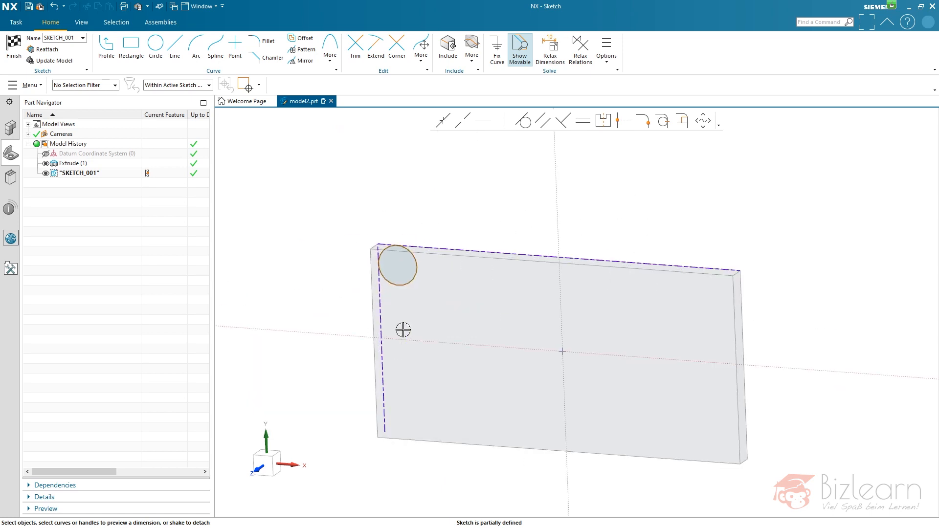
mouse_move(412, 318)
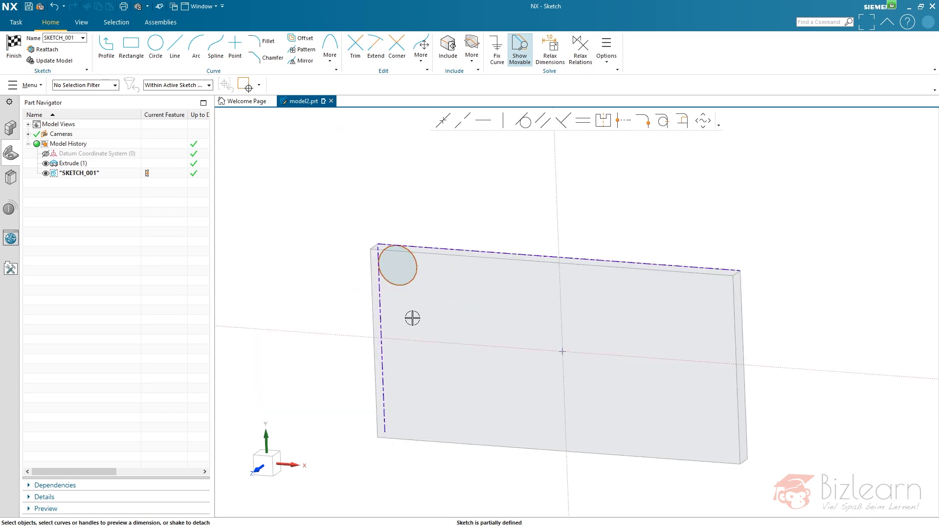
Step: Inspect the circle's dimension handles in SKETCH_001
click(398, 265)
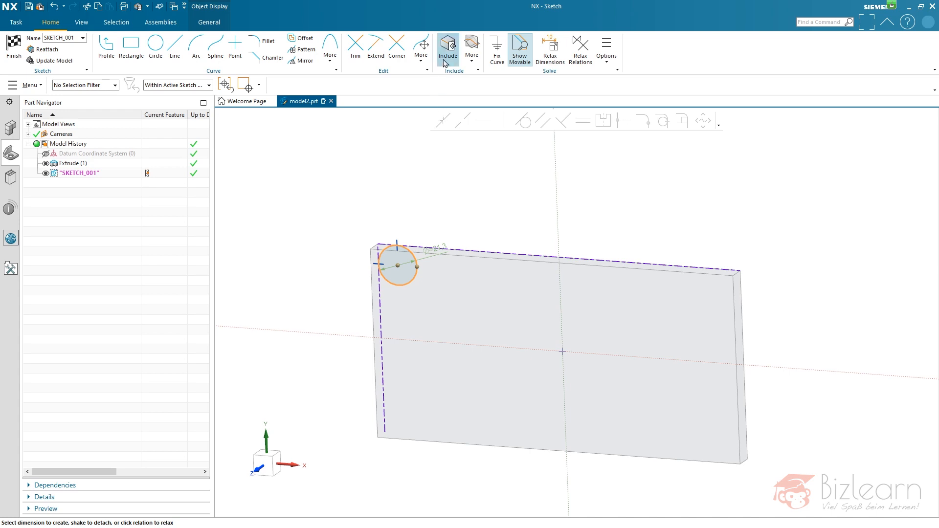
mouse_move(164, 88)
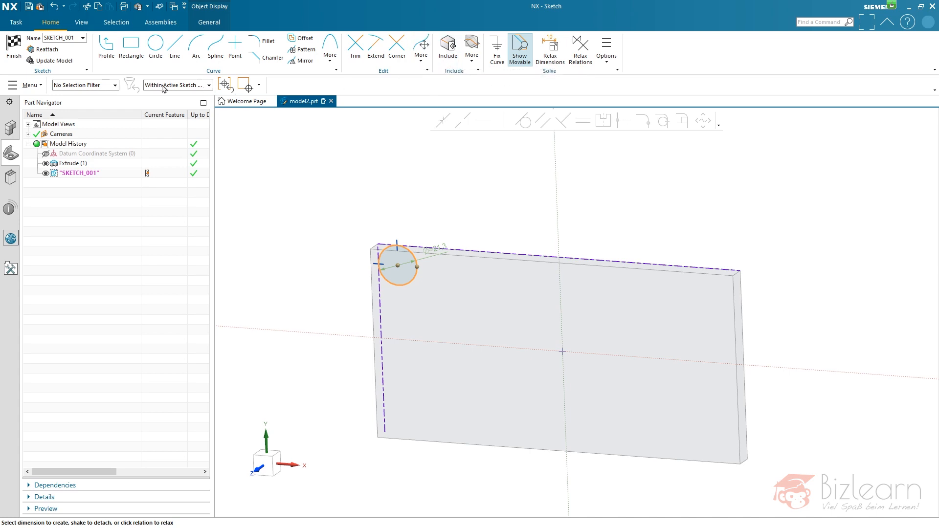
mouse_move(177, 85)
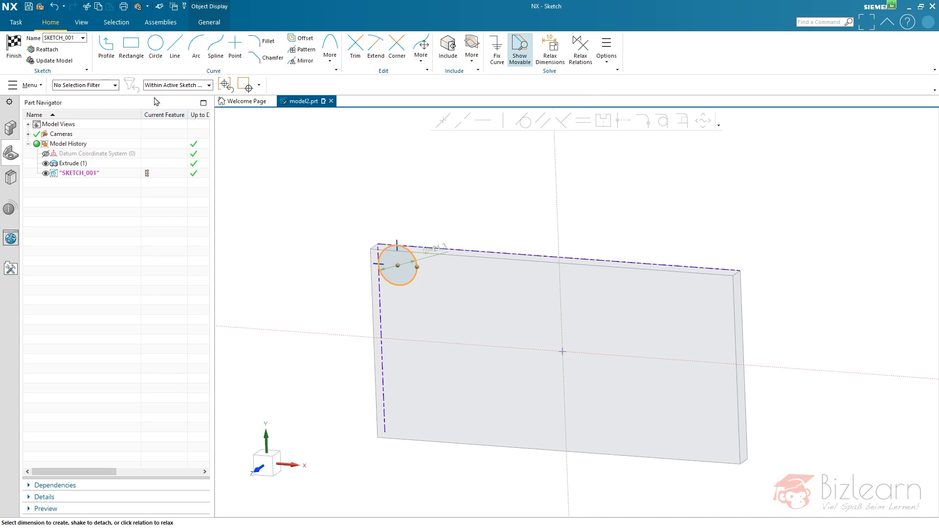
mouse_move(447, 46)
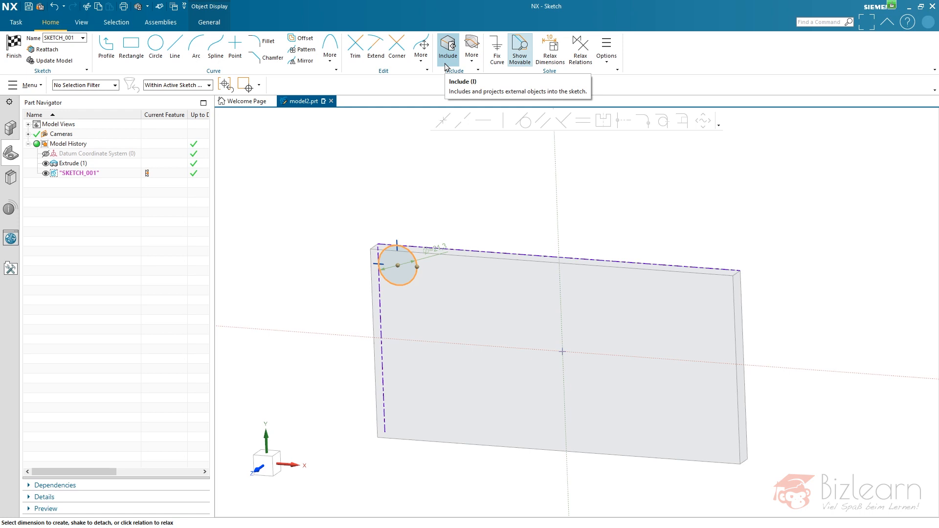
mouse_move(443, 65)
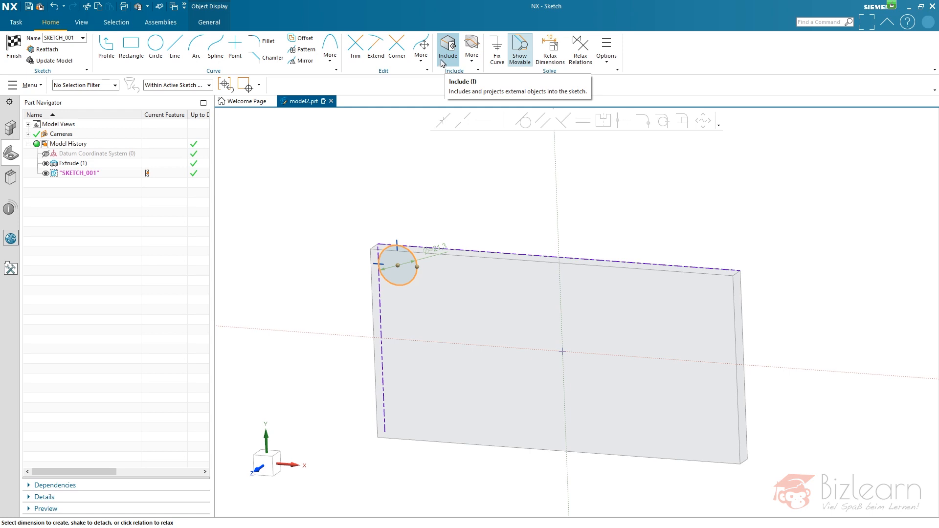
mouse_move(473, 124)
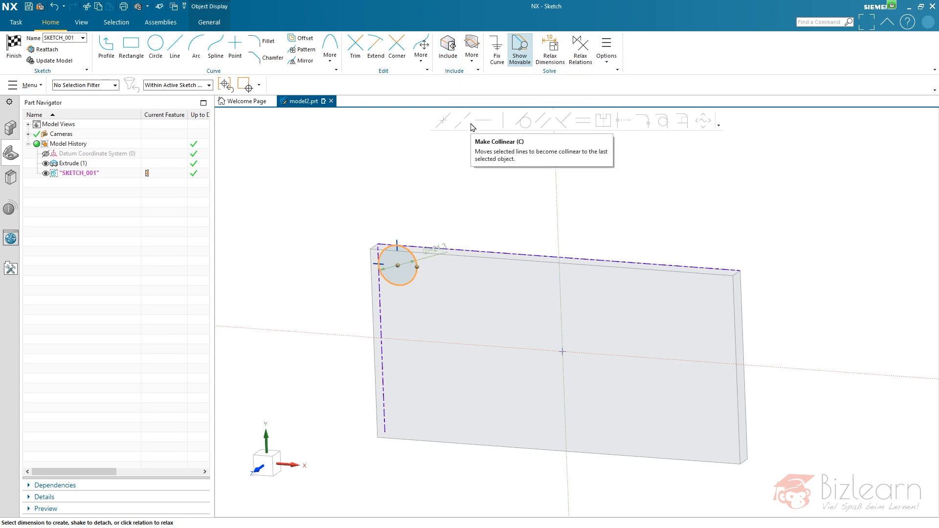
mouse_move(395, 241)
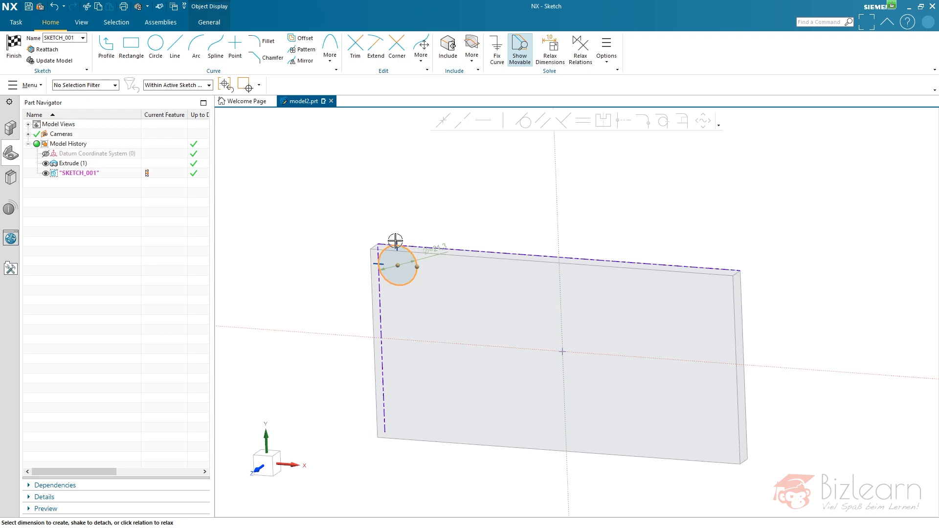
mouse_move(418, 274)
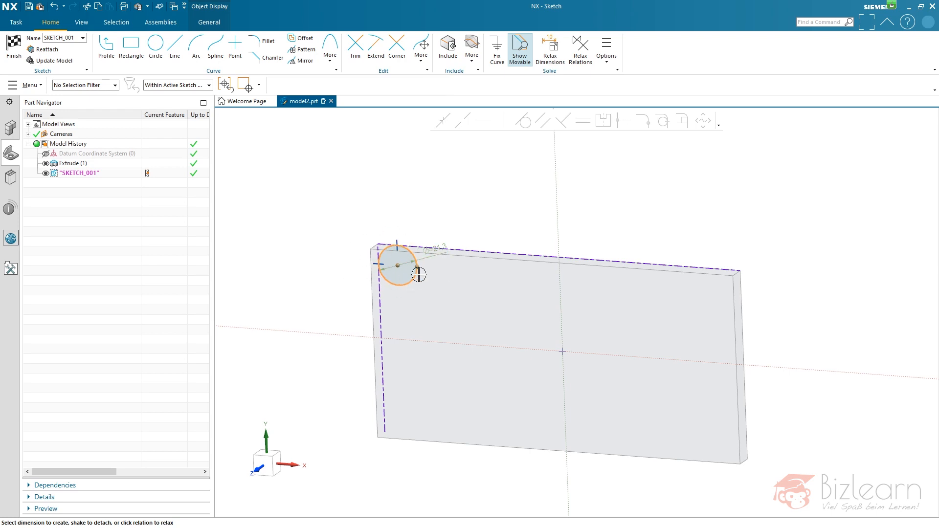
mouse_move(90, 170)
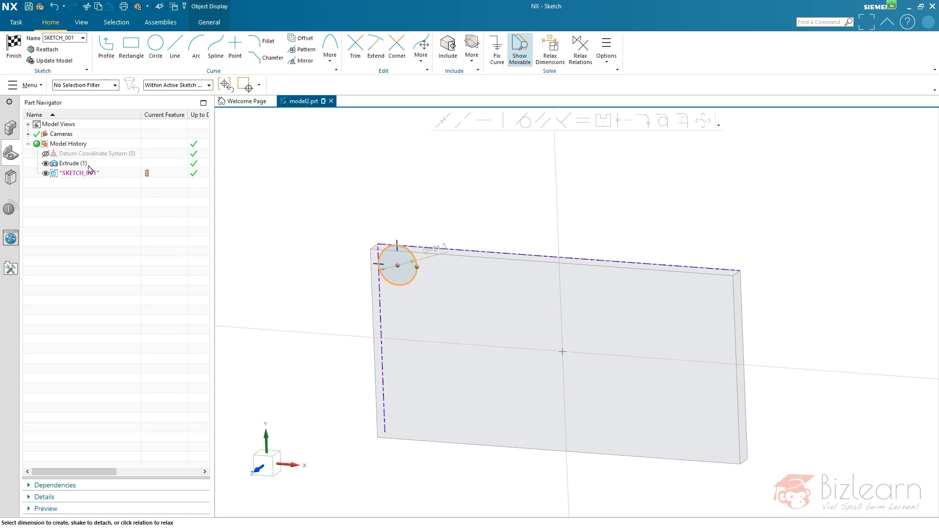
mouse_move(388, 218)
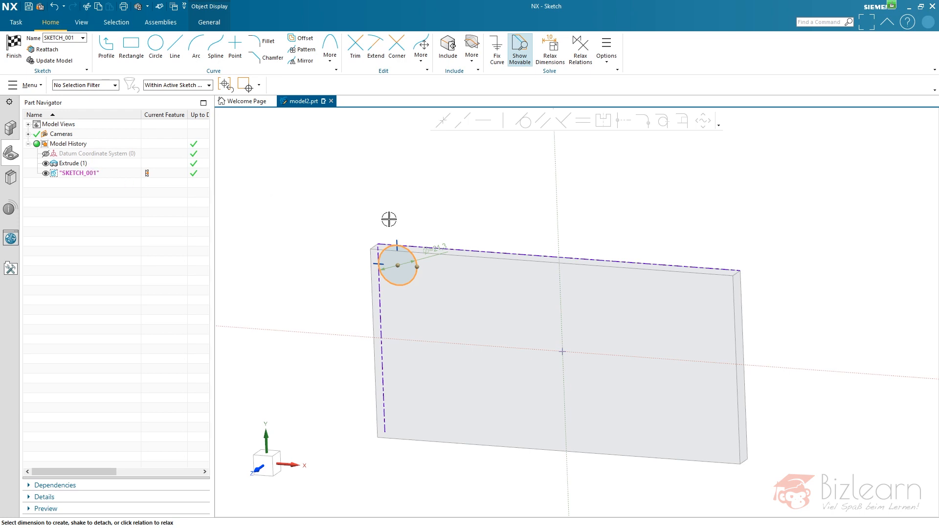
mouse_move(492, 213)
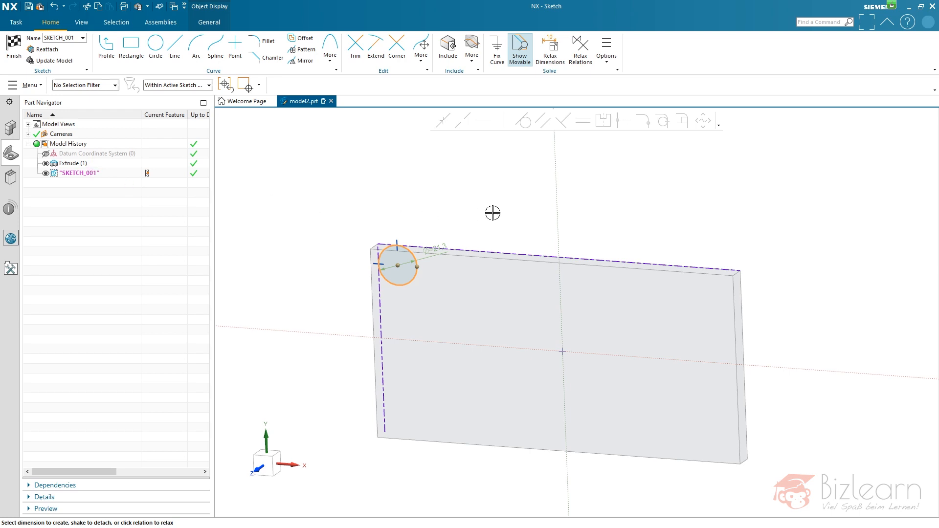
mouse_move(458, 217)
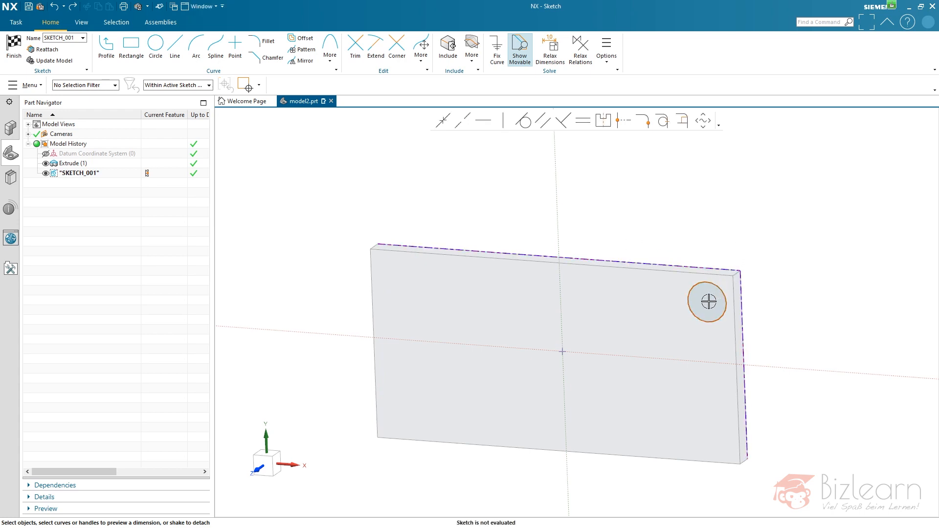
Step: Include the plate's bottom edge so the circle can be dimensioned 15 from it
click(707, 301)
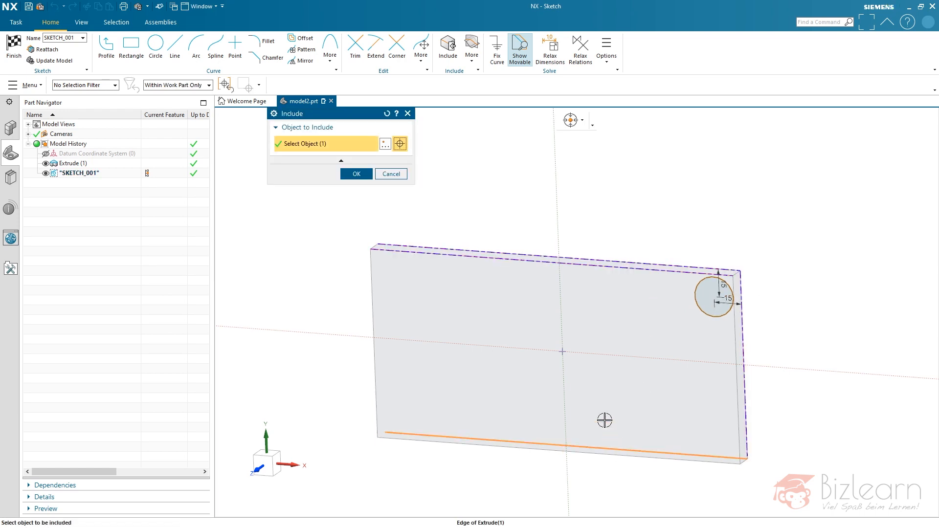
click(355, 174)
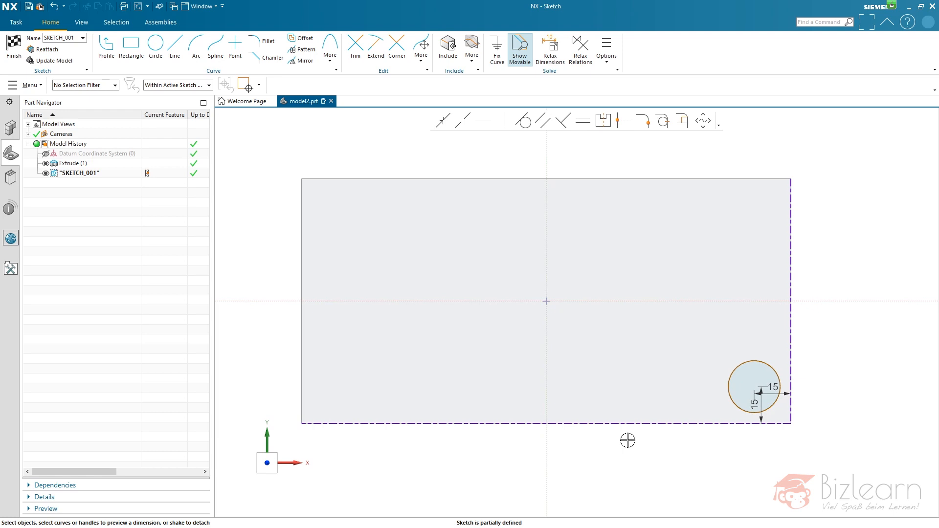
Step: Start Project Curve from the More options under Include in the sketch ribbon
click(472, 46)
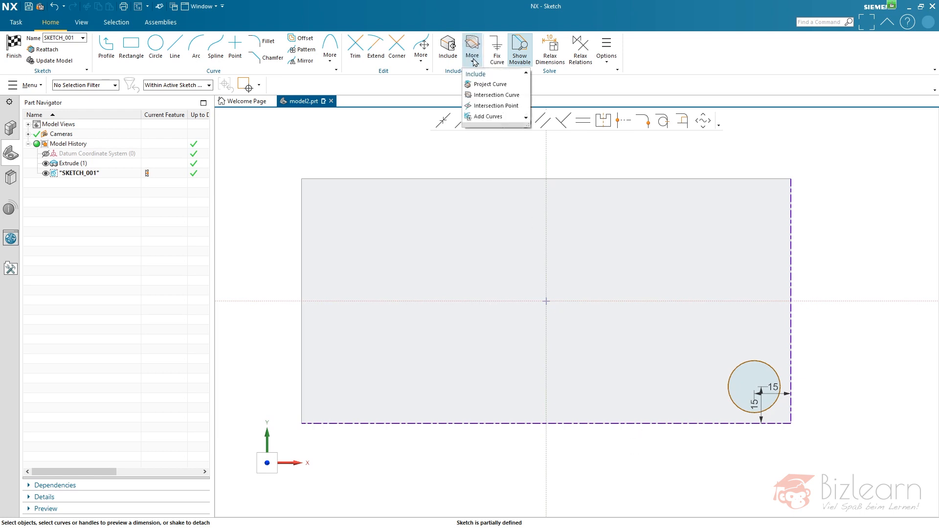
mouse_move(491, 85)
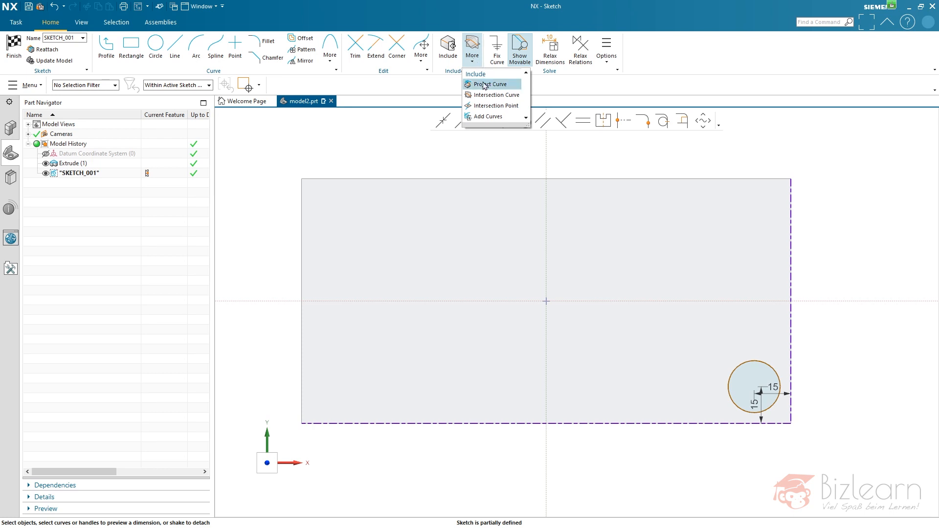
mouse_move(448, 49)
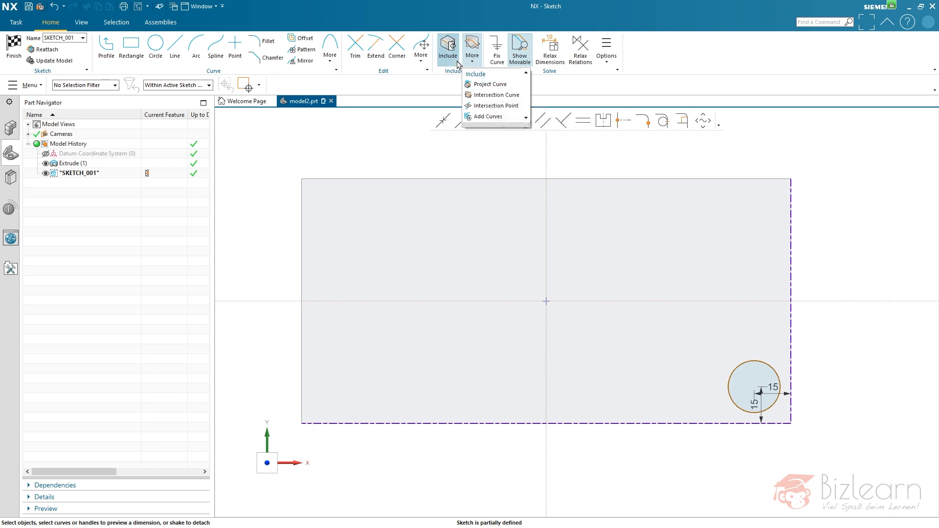
mouse_move(491, 84)
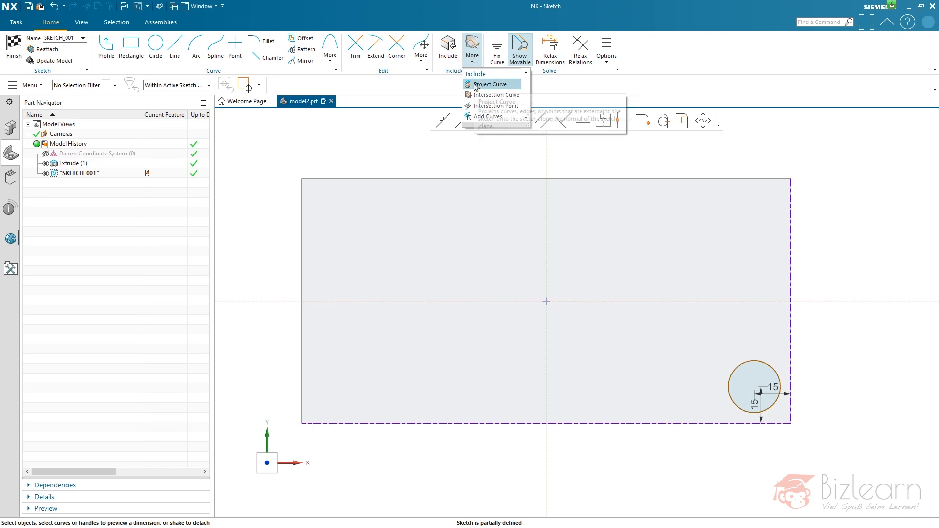
mouse_move(490, 84)
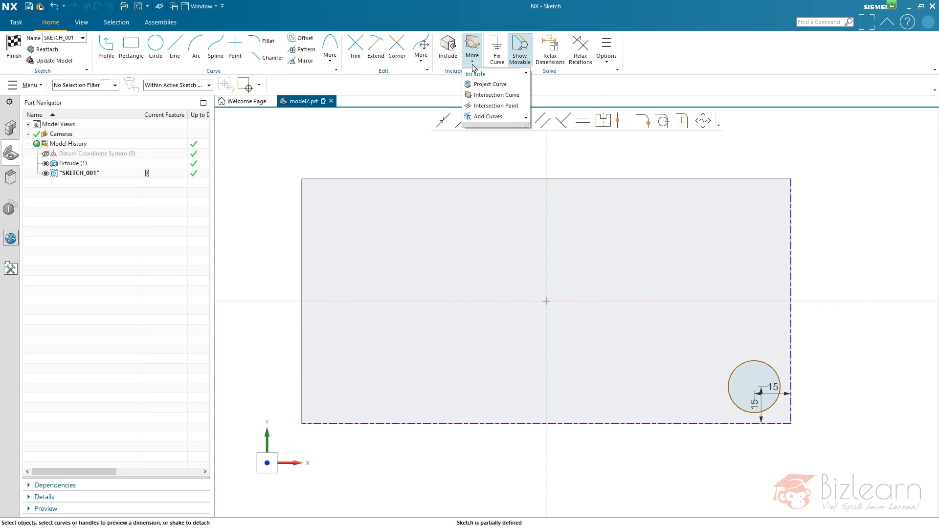
mouse_move(490, 84)
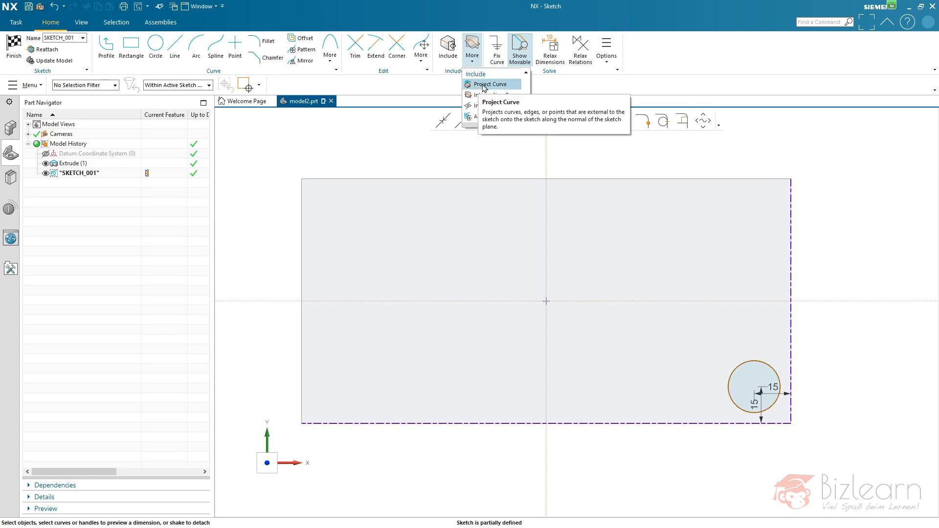
click(489, 84)
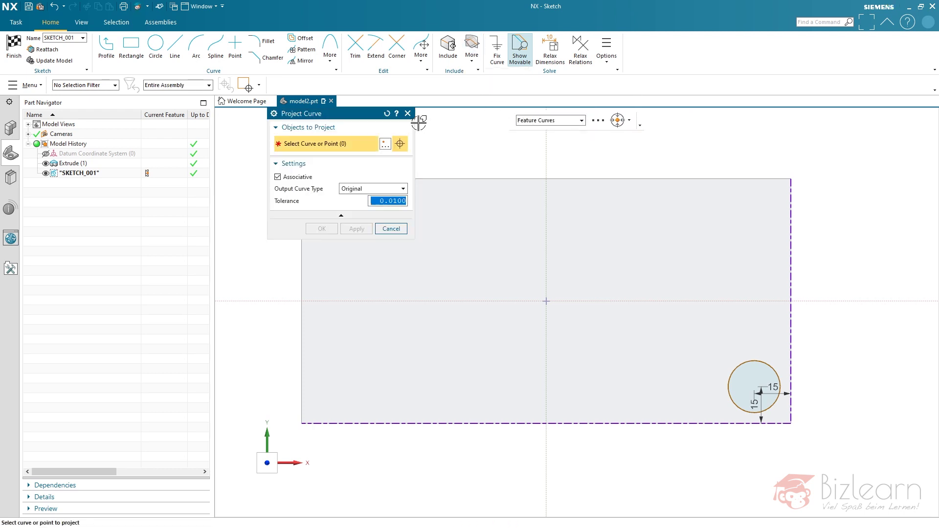
Step: Cancel the Project Curve dialog and finish SKETCH_001 to return to the plate model
click(391, 229)
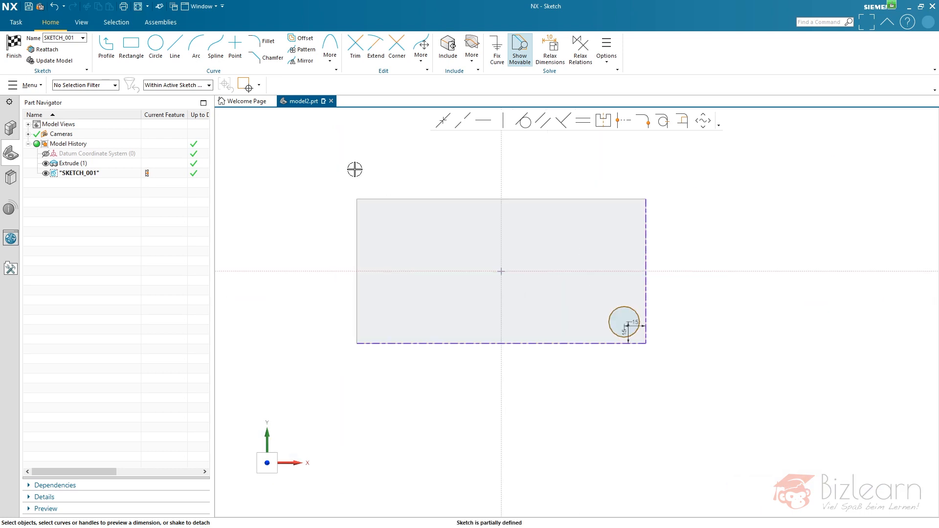
click(12, 48)
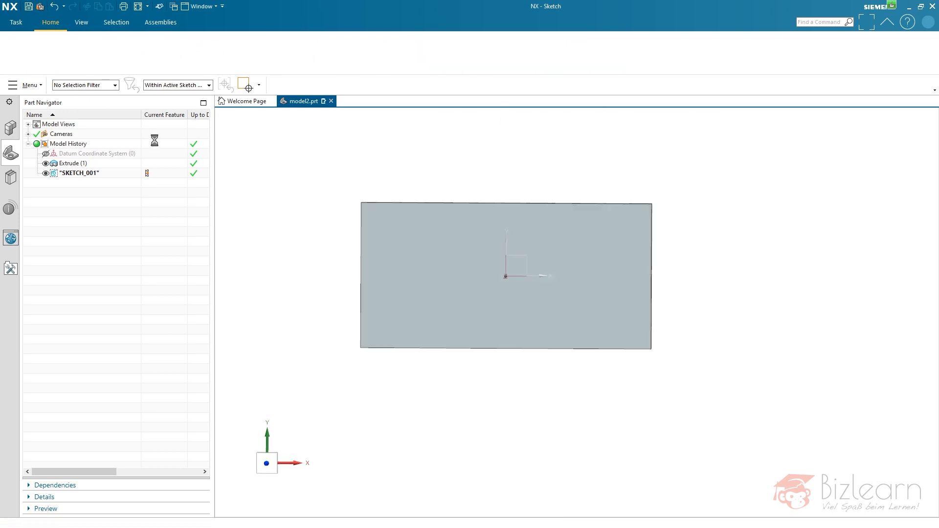
Step: Edit the Extrude's base sketch, replace the right edge with an outward Arc, and finish it
click(72, 163)
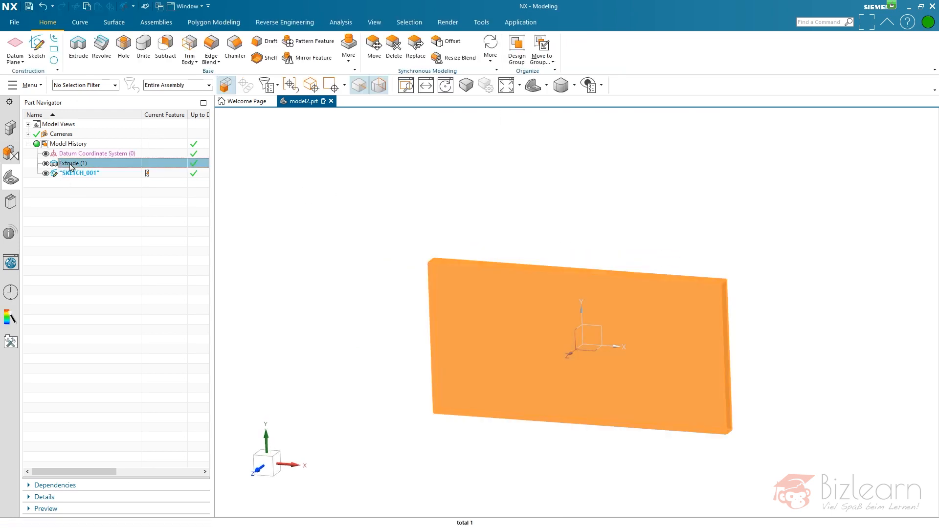
right_click(72, 164)
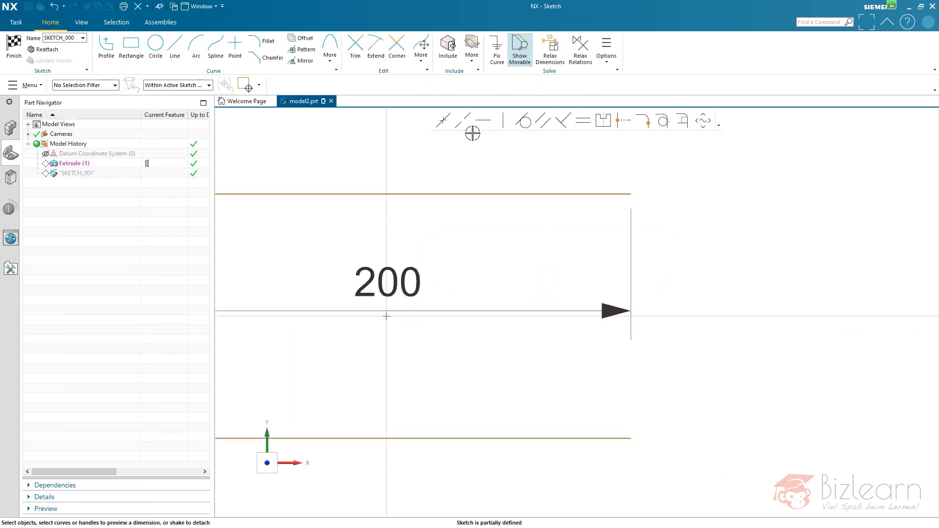
click(195, 48)
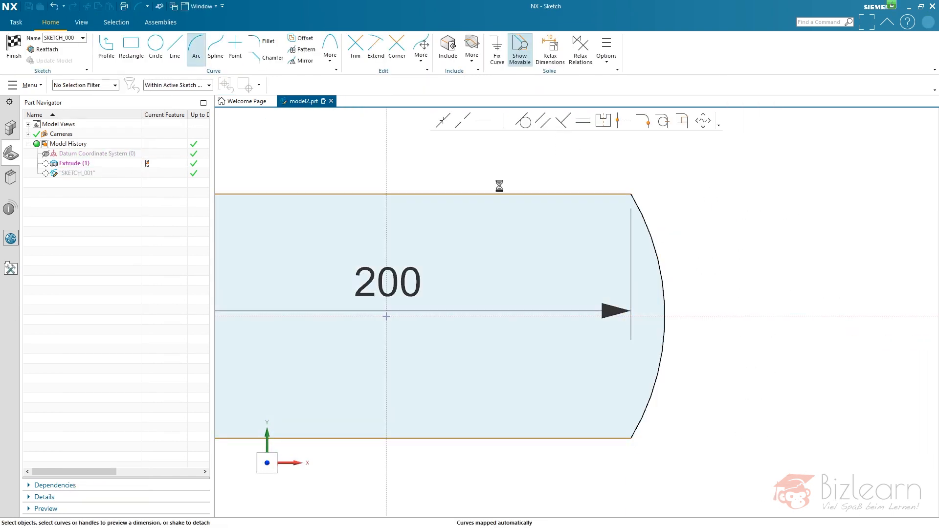
click(13, 45)
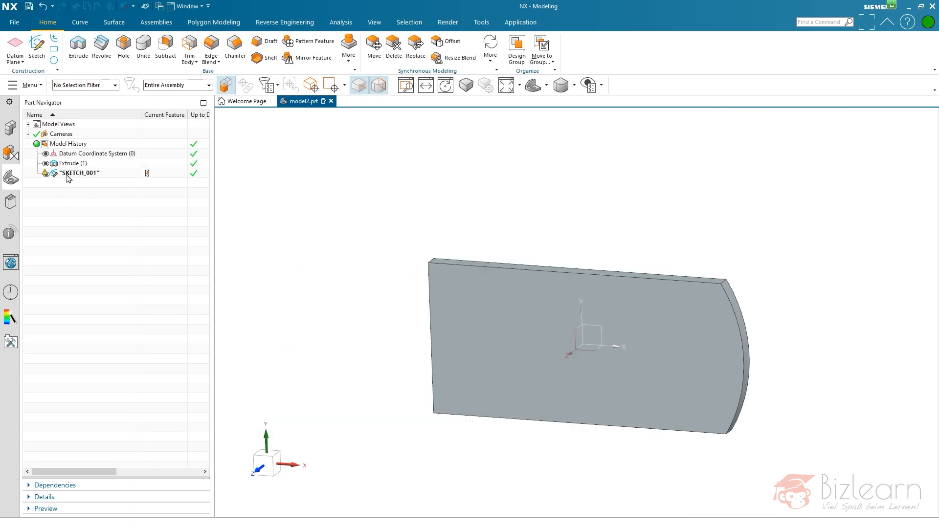
Step: Reopen SKETCH_001 from the Part Navigator to inspect its references against the arc outline
double_click(79, 173)
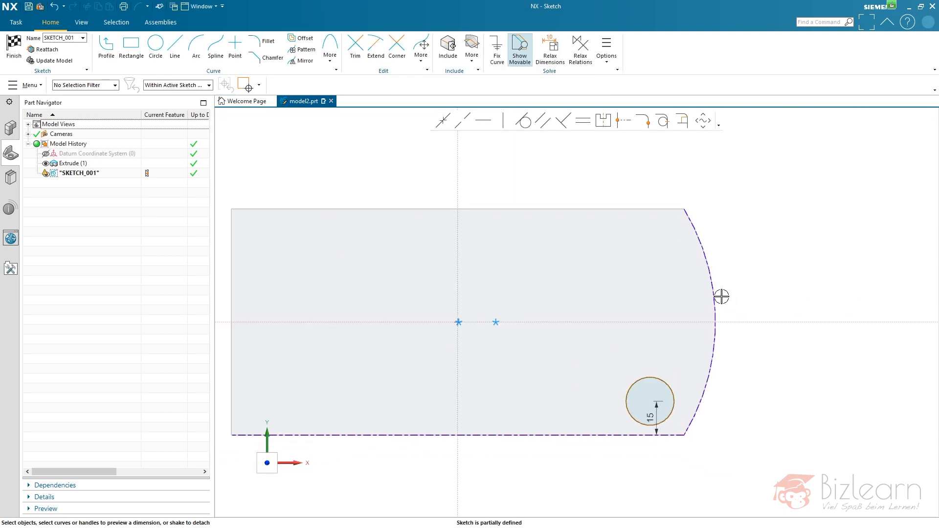
mouse_move(737, 289)
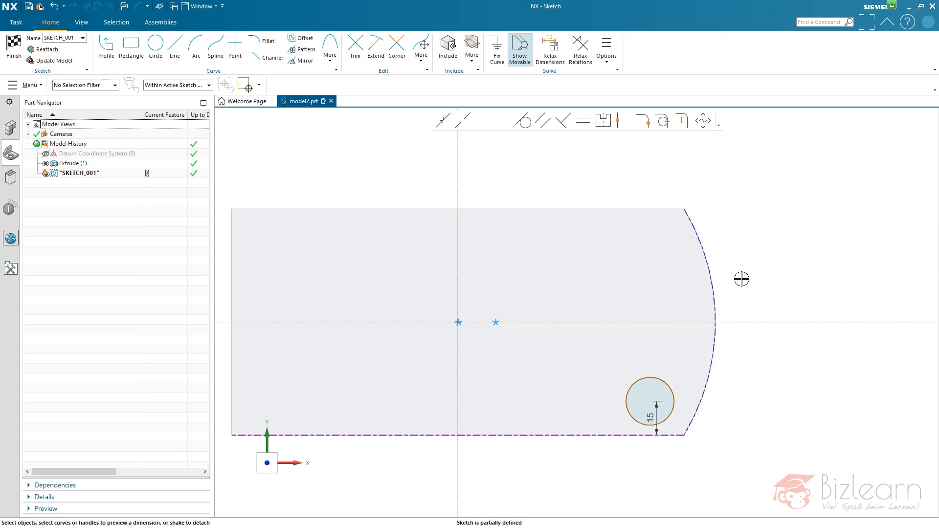
mouse_move(738, 285)
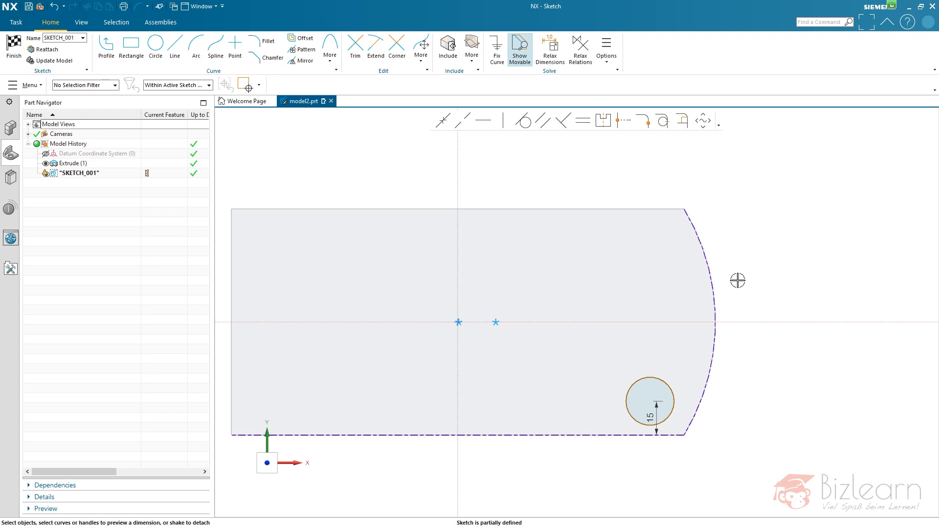
mouse_move(737, 287)
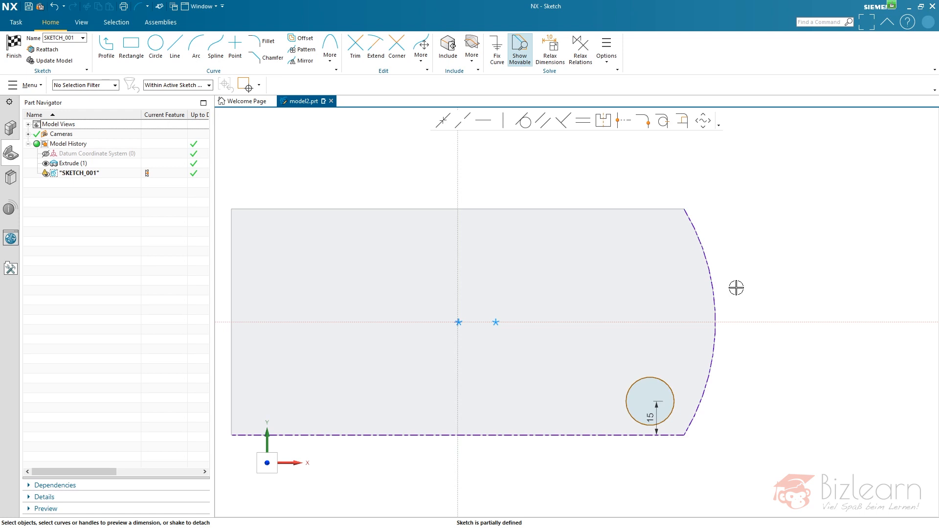
mouse_move(729, 303)
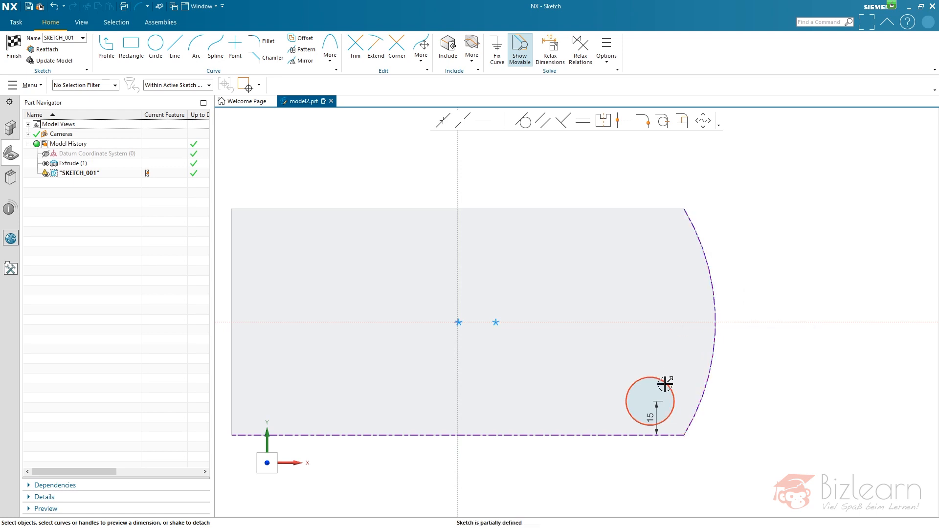
mouse_move(721, 316)
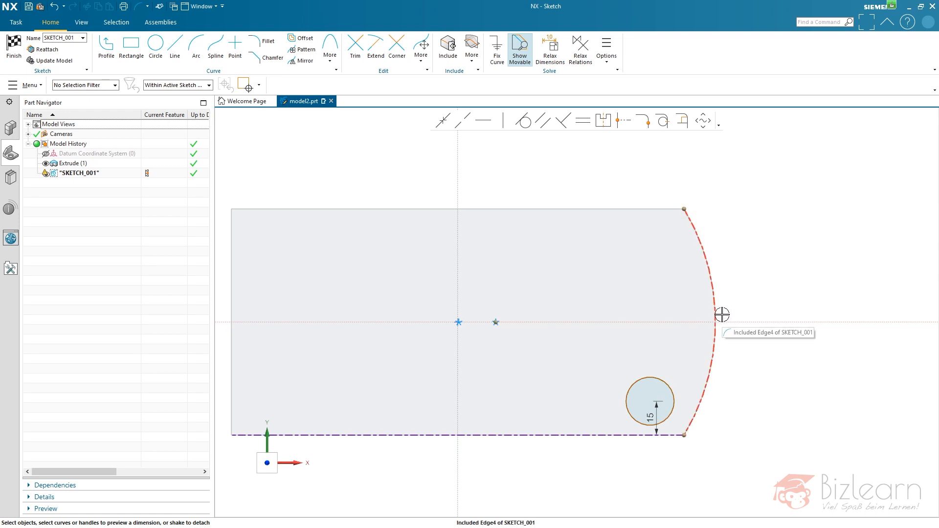
mouse_move(765, 279)
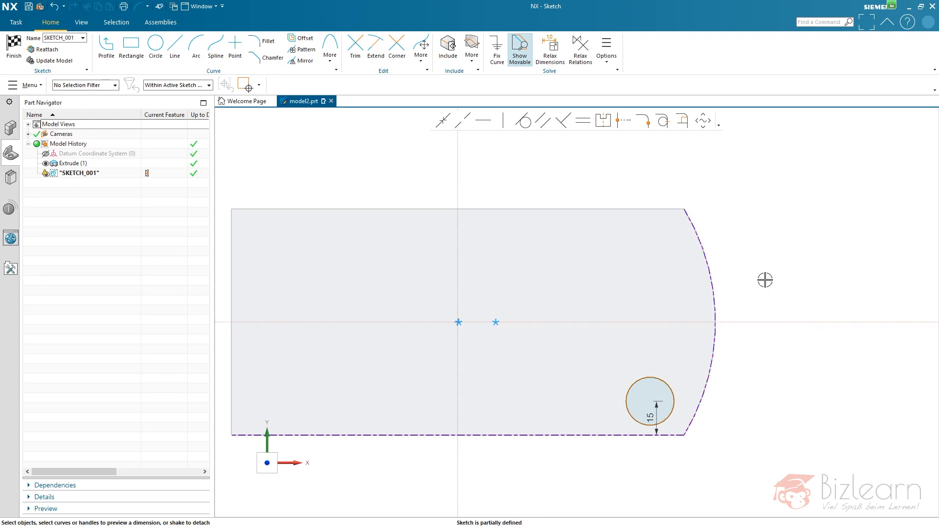
mouse_move(698, 417)
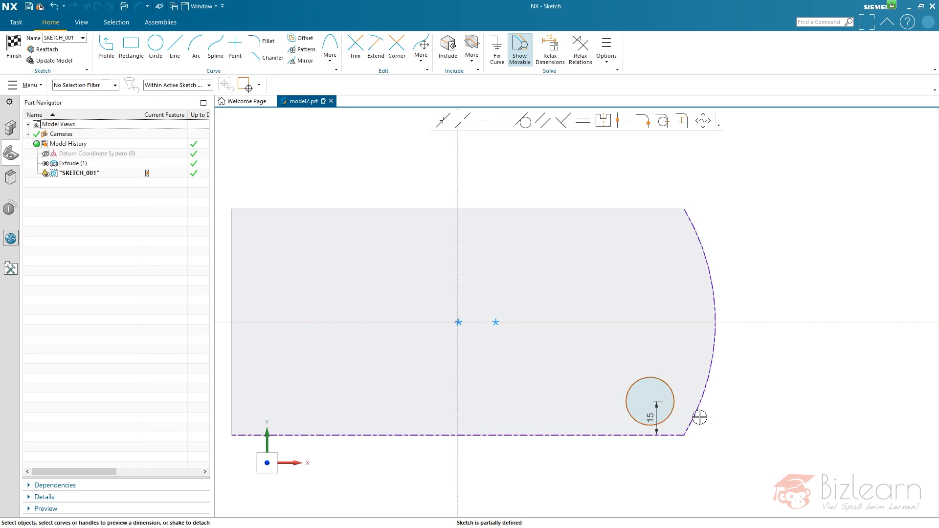
mouse_move(763, 251)
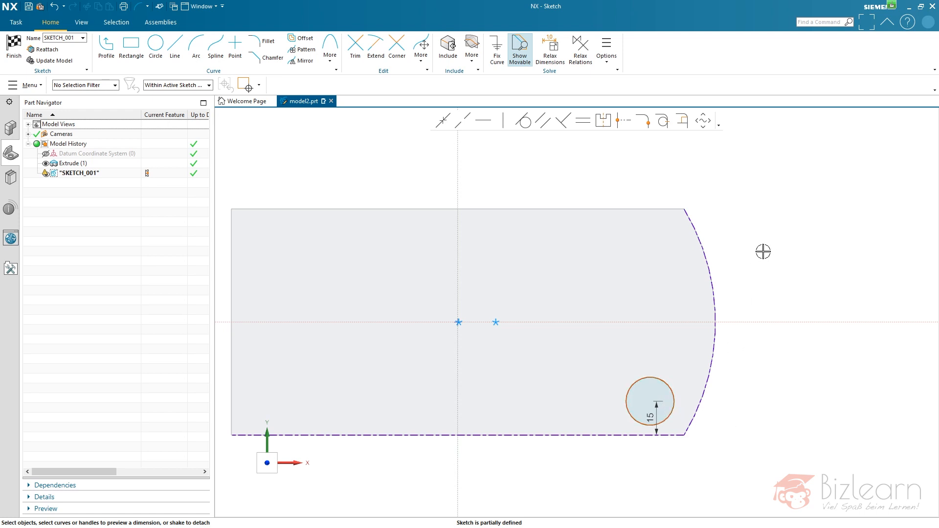
mouse_move(704, 229)
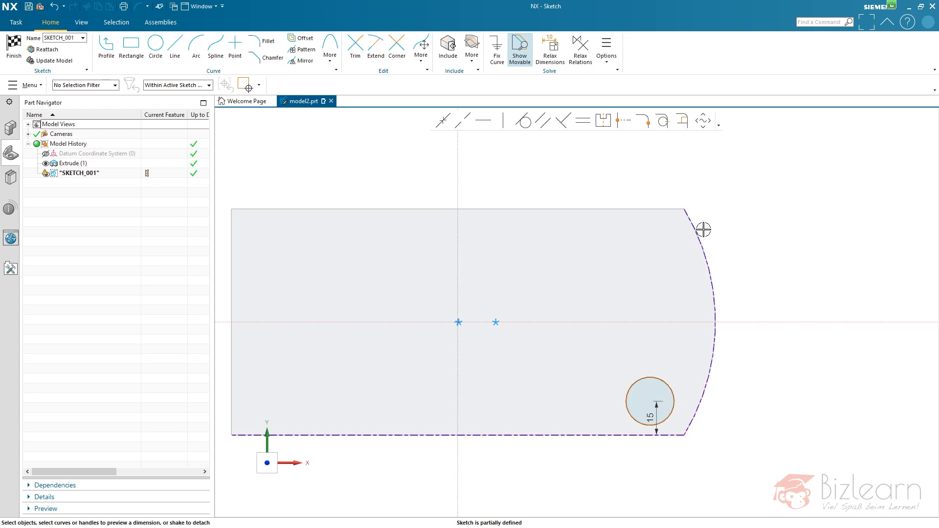
mouse_move(729, 236)
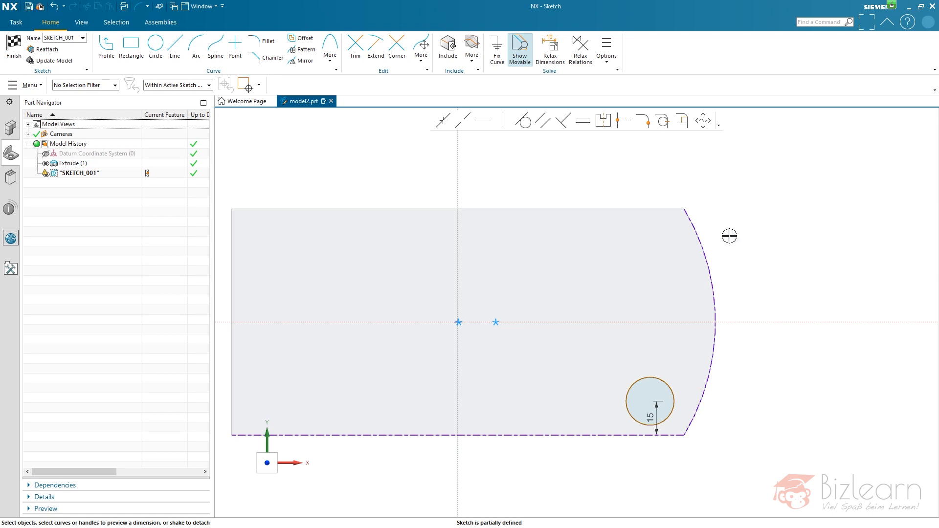